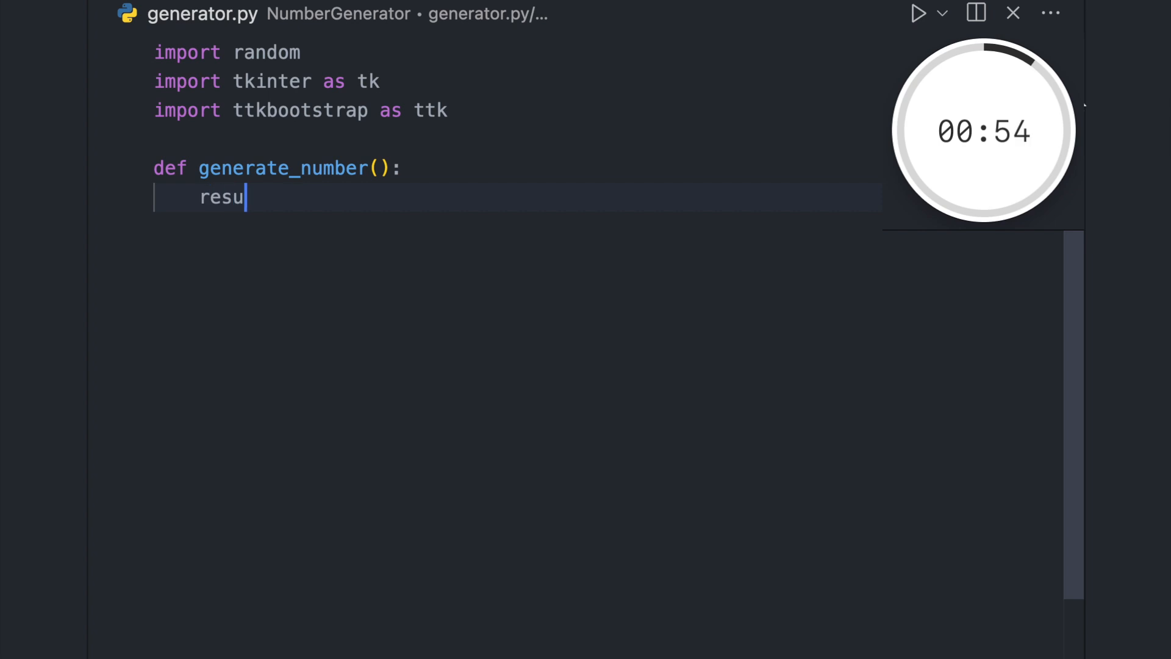
# Write generate_number to pick random.randint(1, entered limit) and show it in result_label.
pyautogui.write('lt = random.randint(1, int')
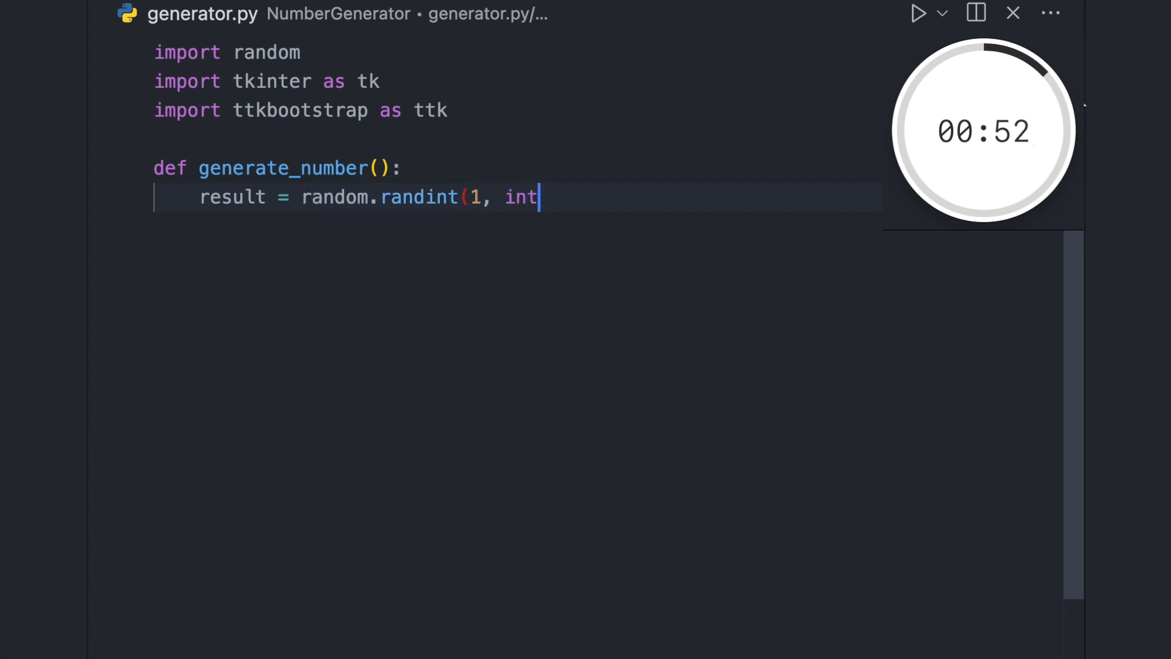
pyautogui.write('(input_field.get()))')
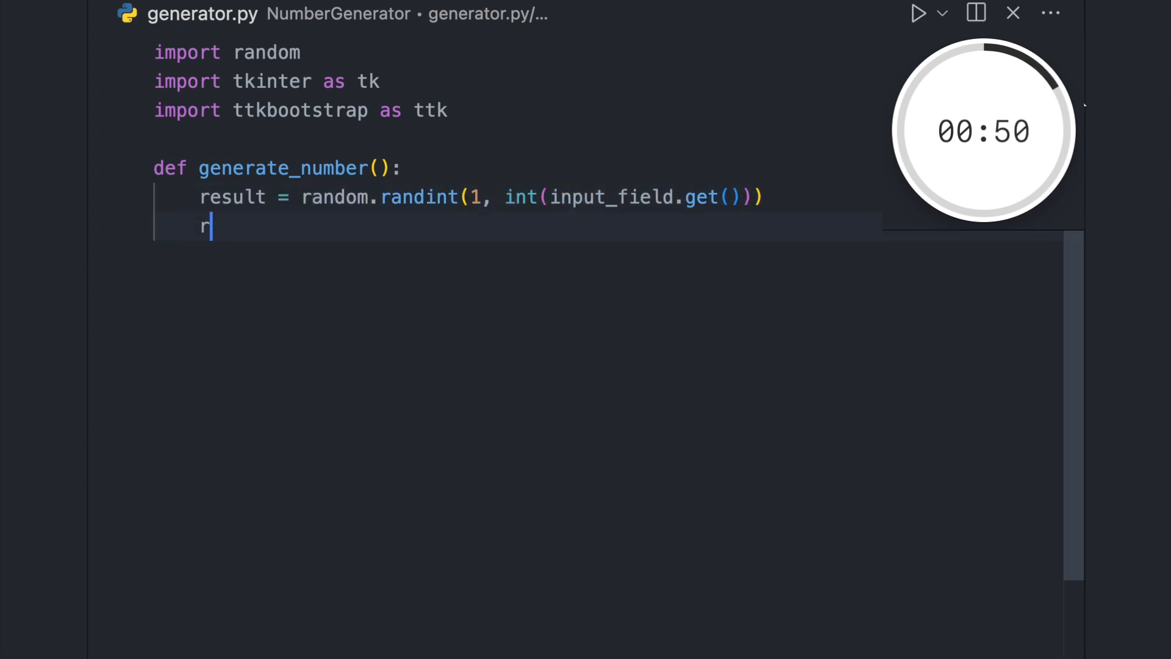
pyautogui.write('esult_label.config(text=result')
pyautogui.write('window.title("Random Number')
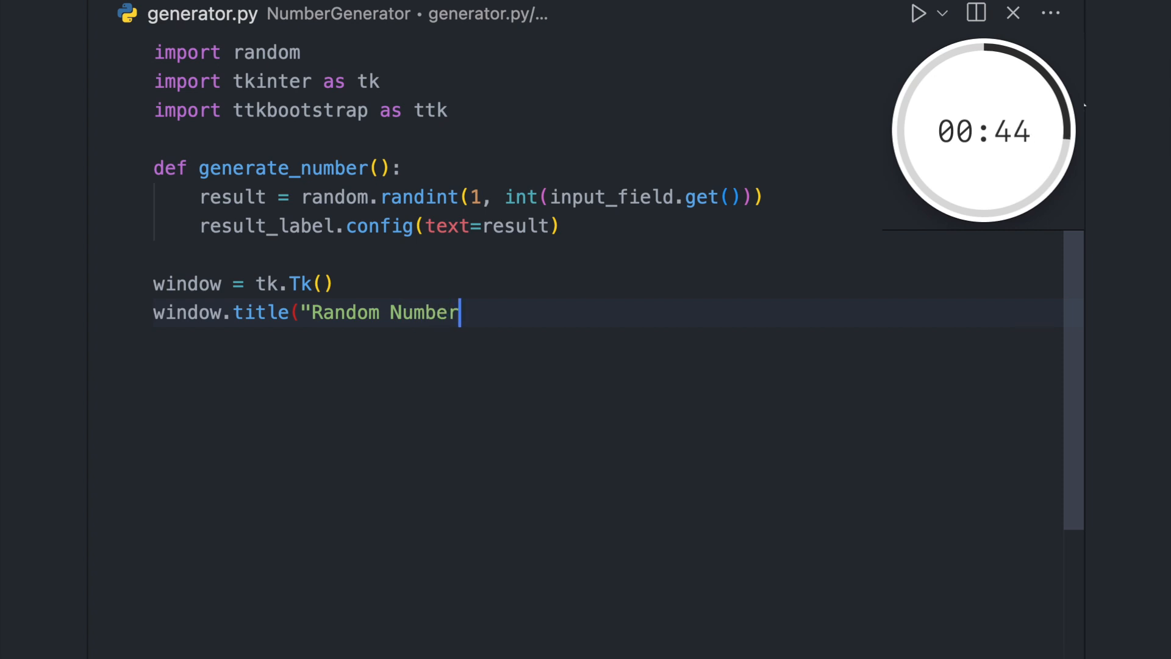
# Title the window 'Random Number Generator', size it 200x200, and begin the 'Enter a number:' label.
pyautogui.write('Generator")')
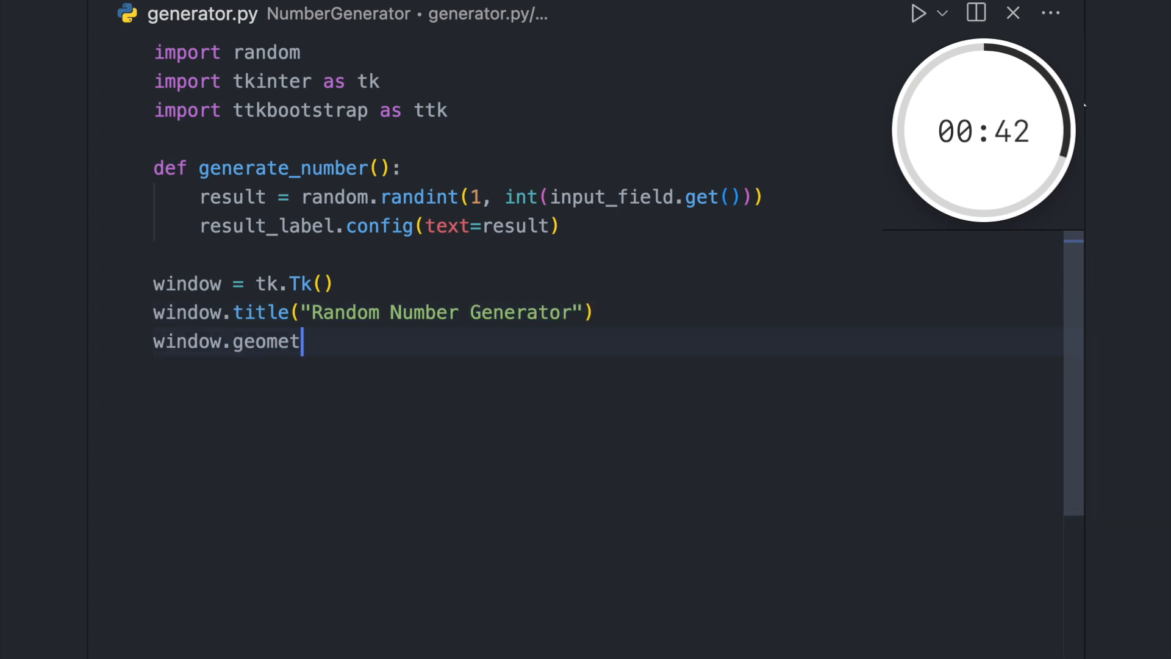
pyautogui.write('ry("200x200")')
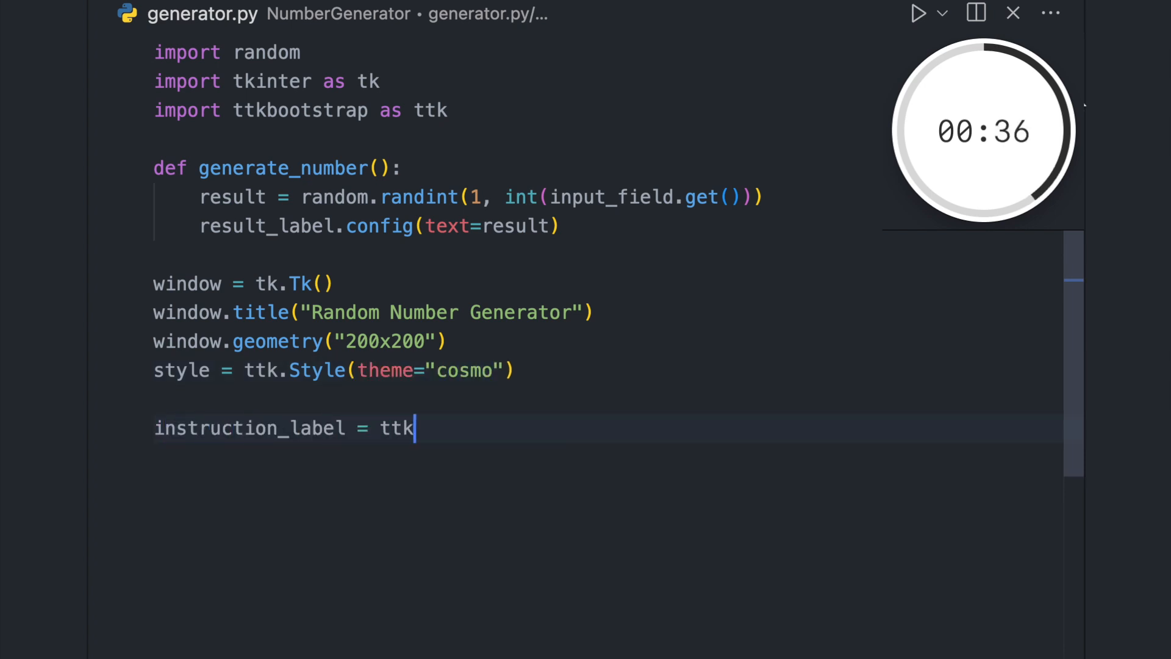
pyautogui.write('.Label(text="Enter')
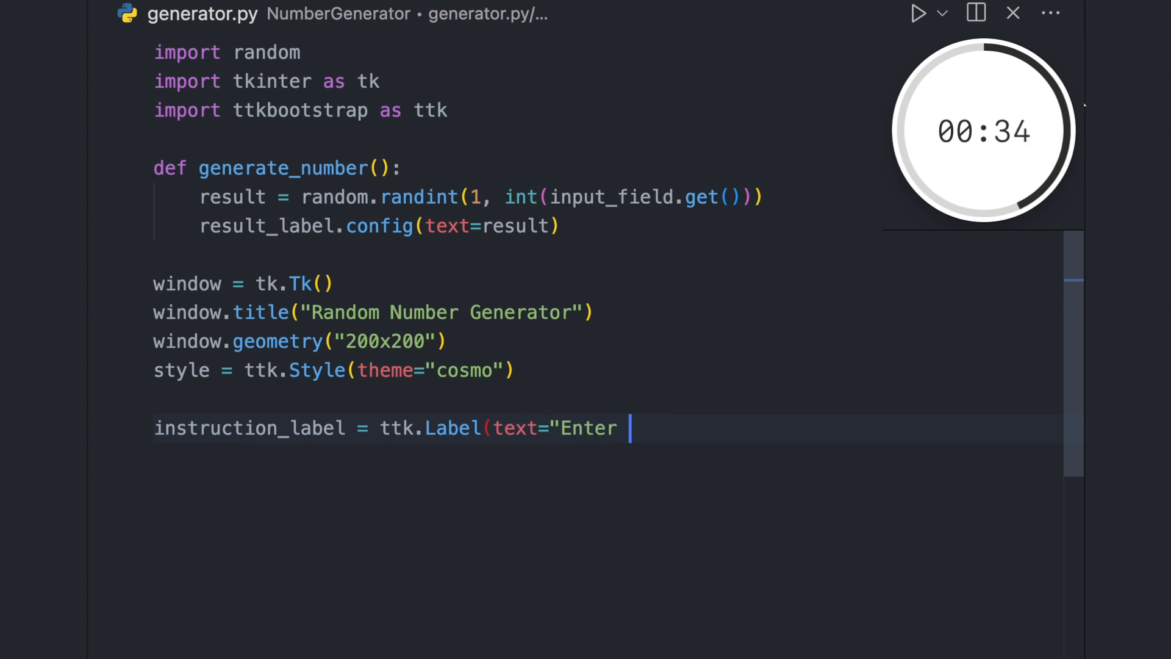
pyautogui.write('a number:", font=("Arial", 15')
pyautogui.write('input_field = ttk')
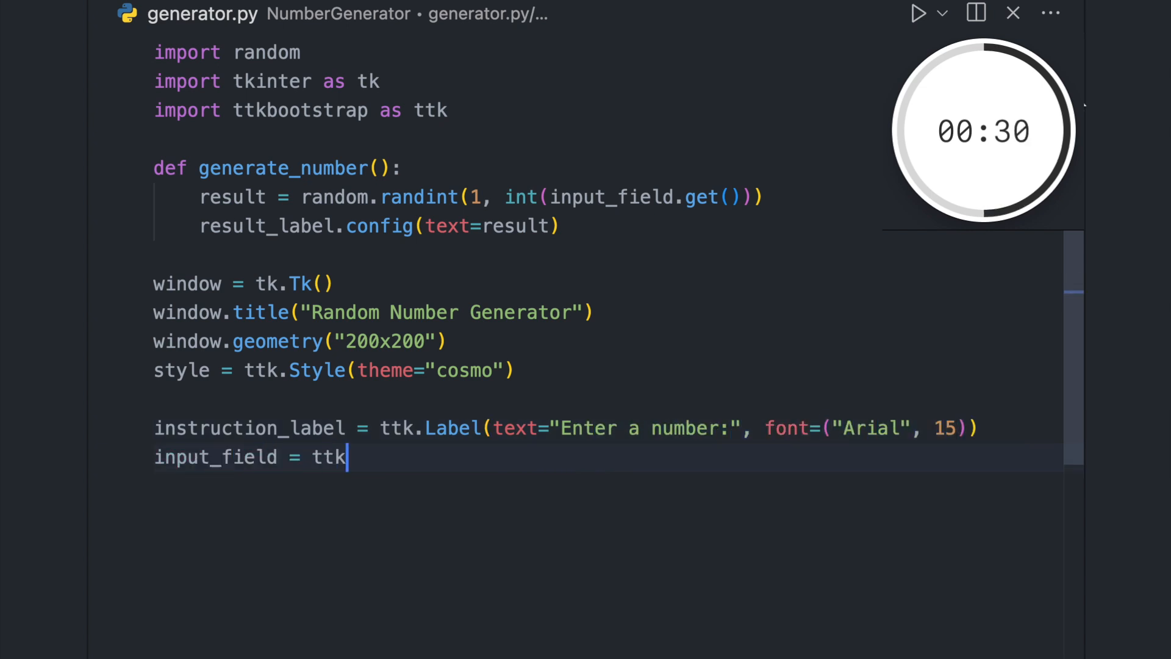
# Add a width-10 Arial 15 entry field and a 'Generate' button calling generate_number.
pyautogui.write('.Entry(width=10, font=(')
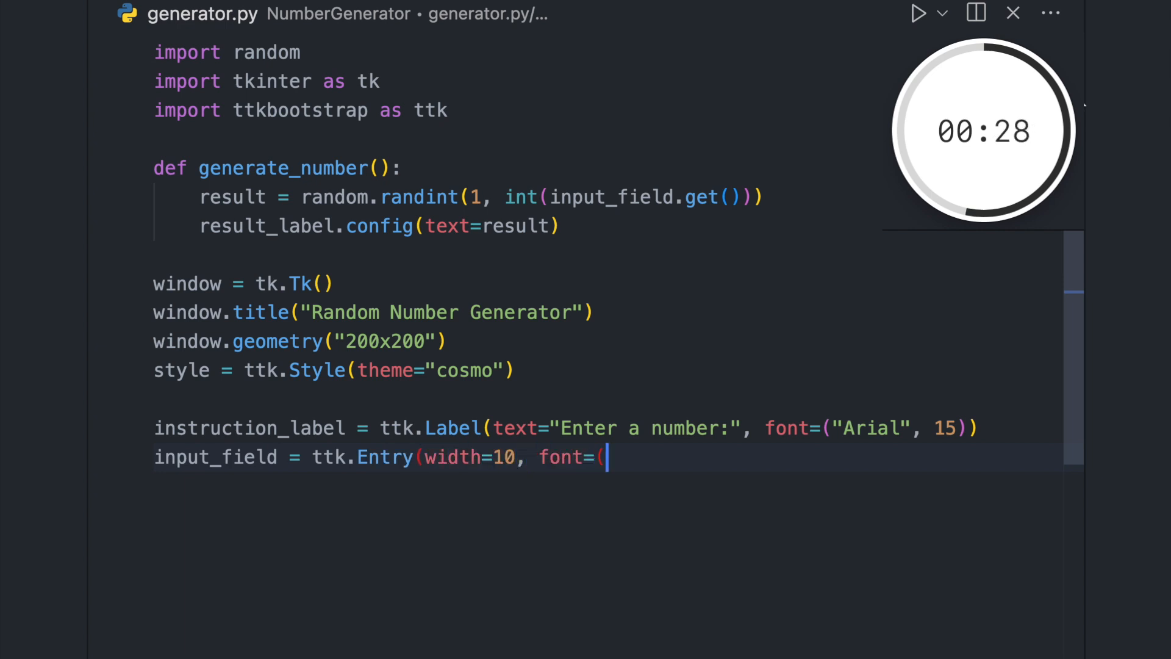
pyautogui.write('"Arial", 15))')
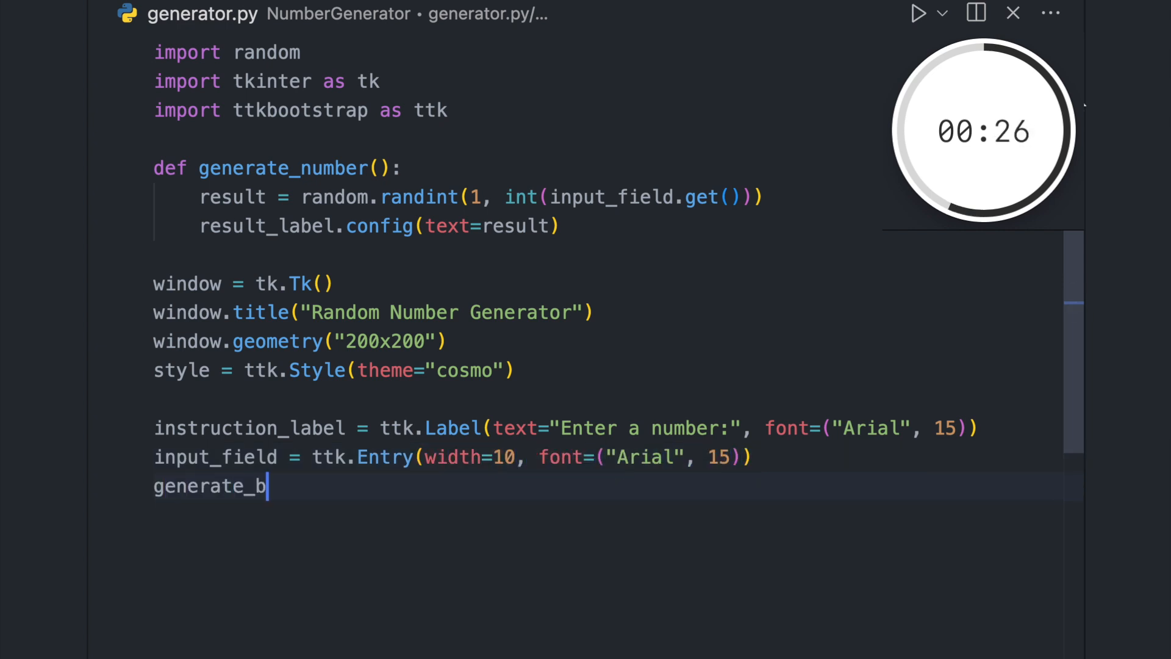
pyautogui.write('utton = ttk.Butto')
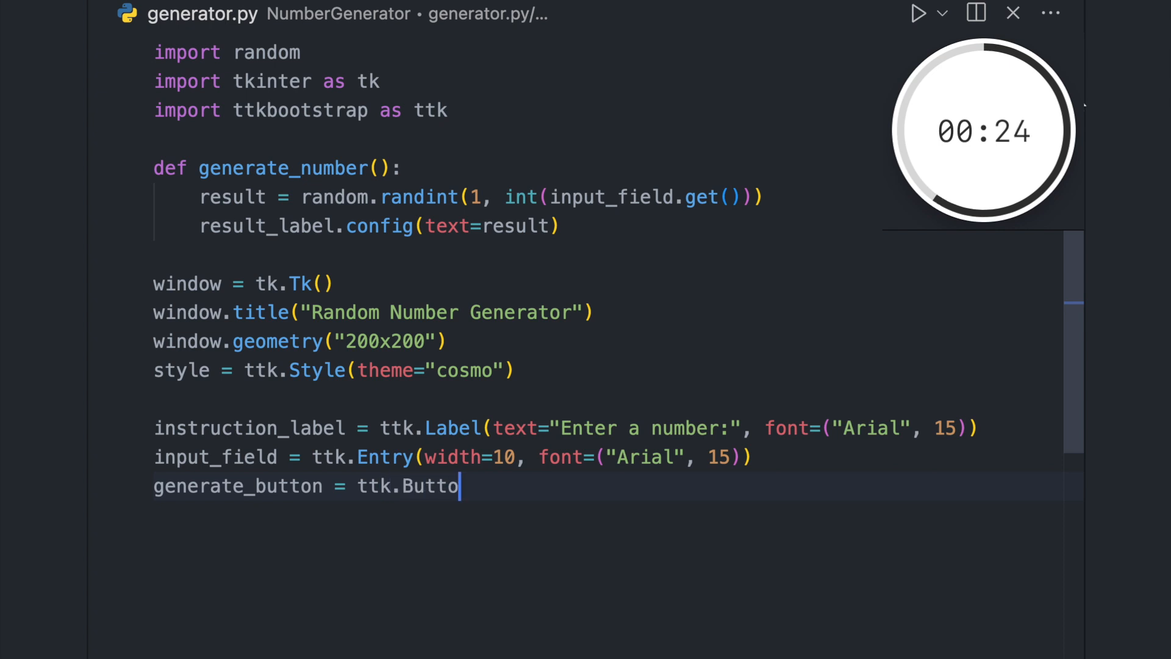
pyautogui.write('n(text="Generate", comman')
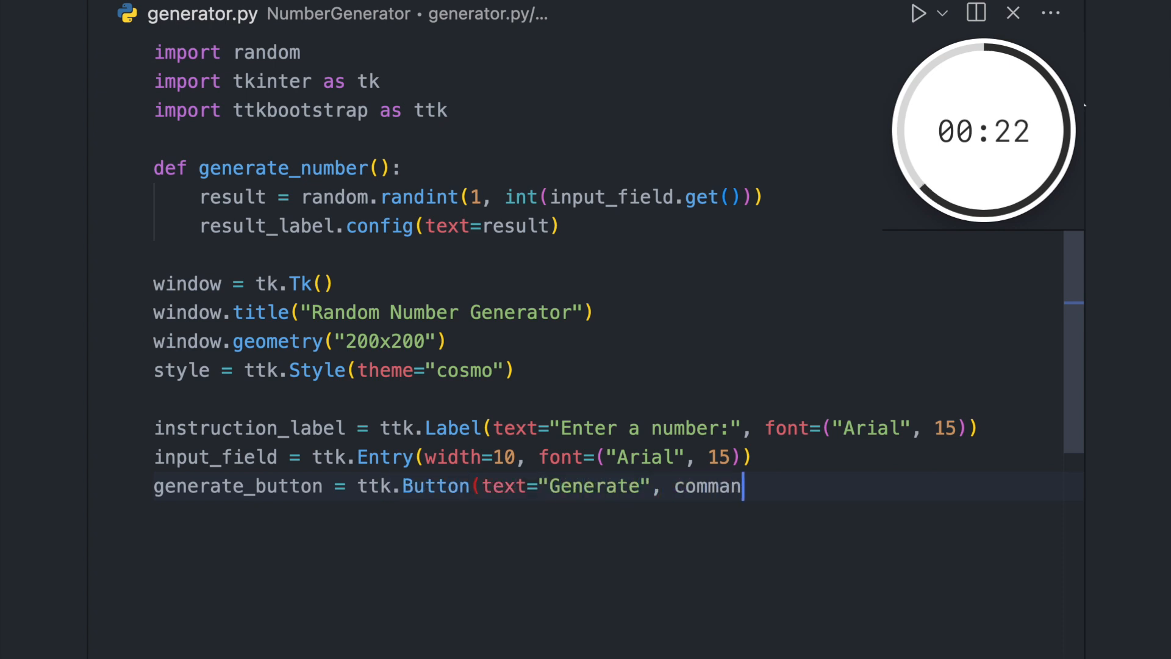
pyautogui.write('d=generate_number)')
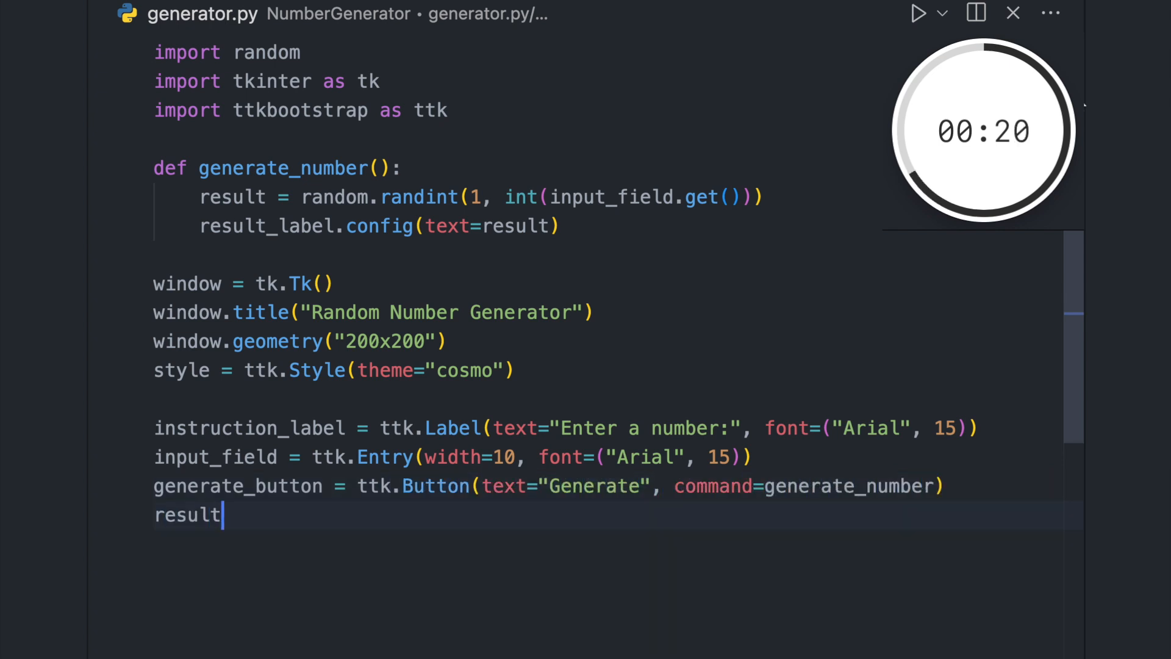
# Add an empty Arial result label and pack the widgets with pady=10.
pyautogui.write('_label = ttk.Label(text')
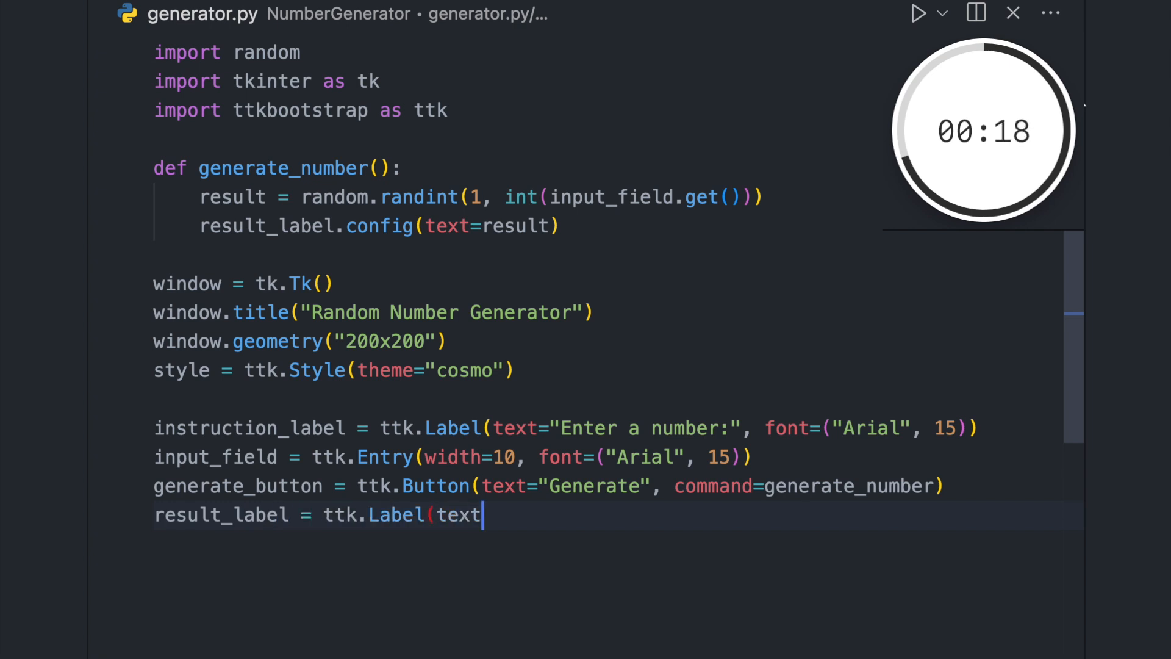
pyautogui.write('="", font=("Arial", 25')
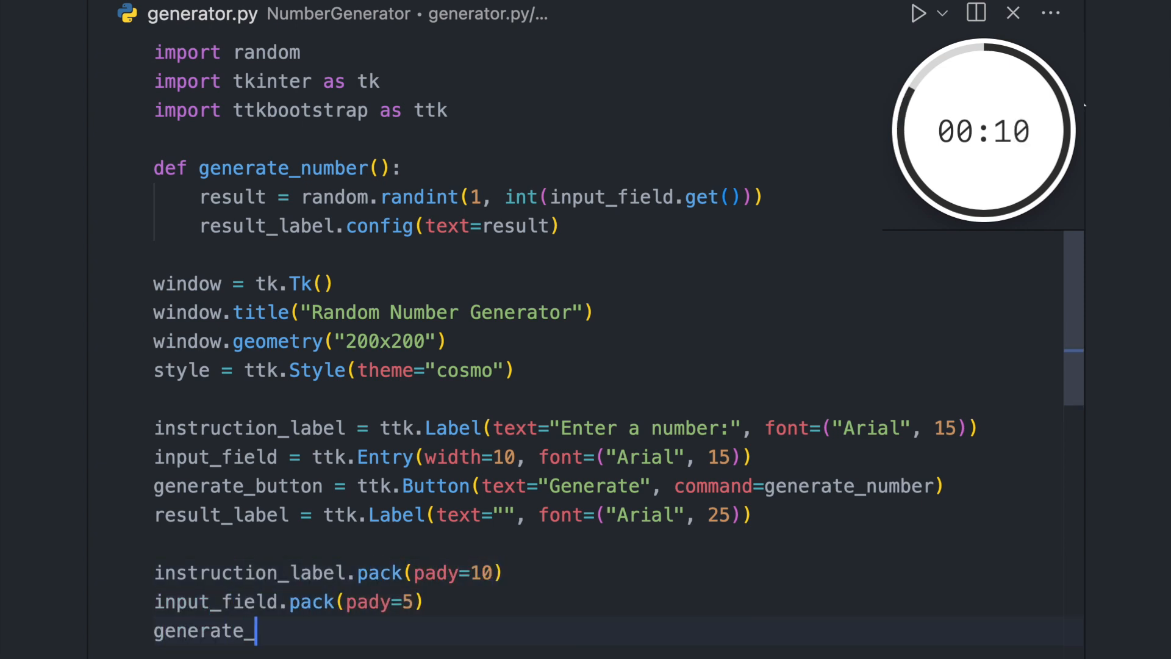
pyautogui.write('button.pack(pady=10)')
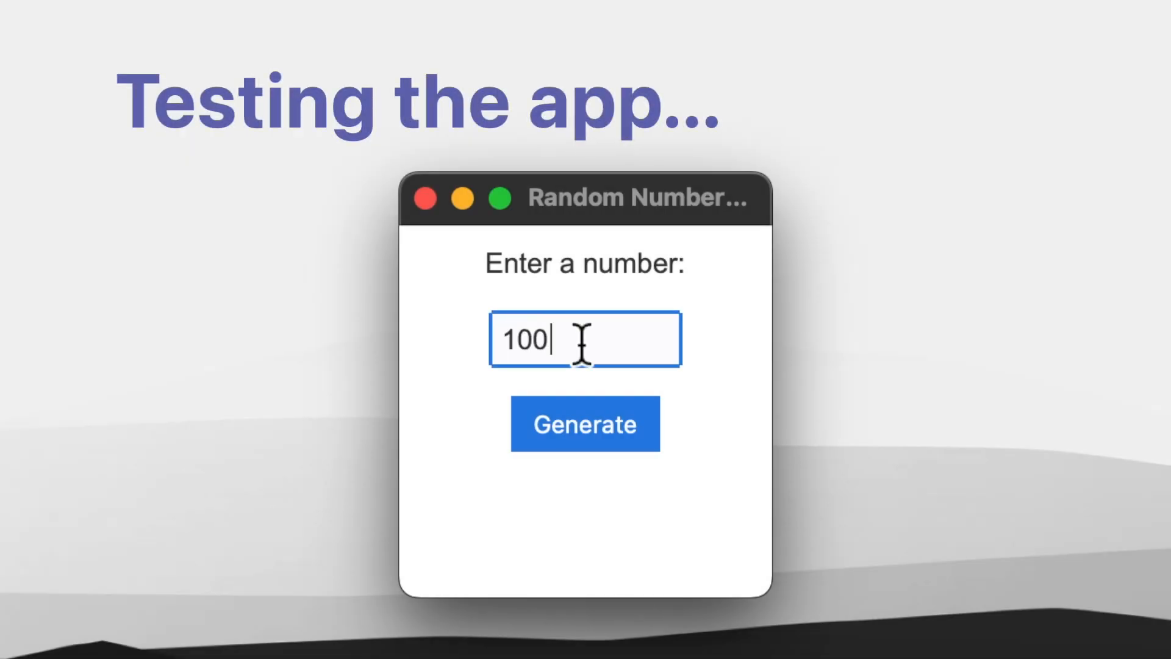
# Generate random numbers with limit 100, getting 92, then with limit 10, getting 6.
pyautogui.click(585, 423)
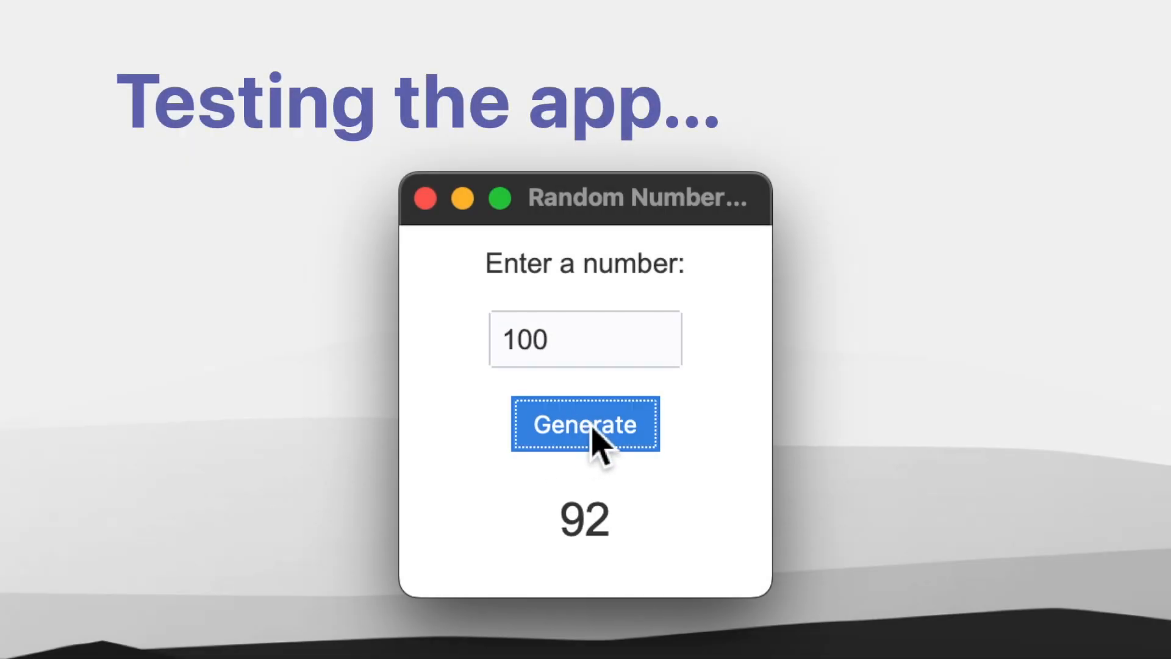
pyautogui.click(585, 425)
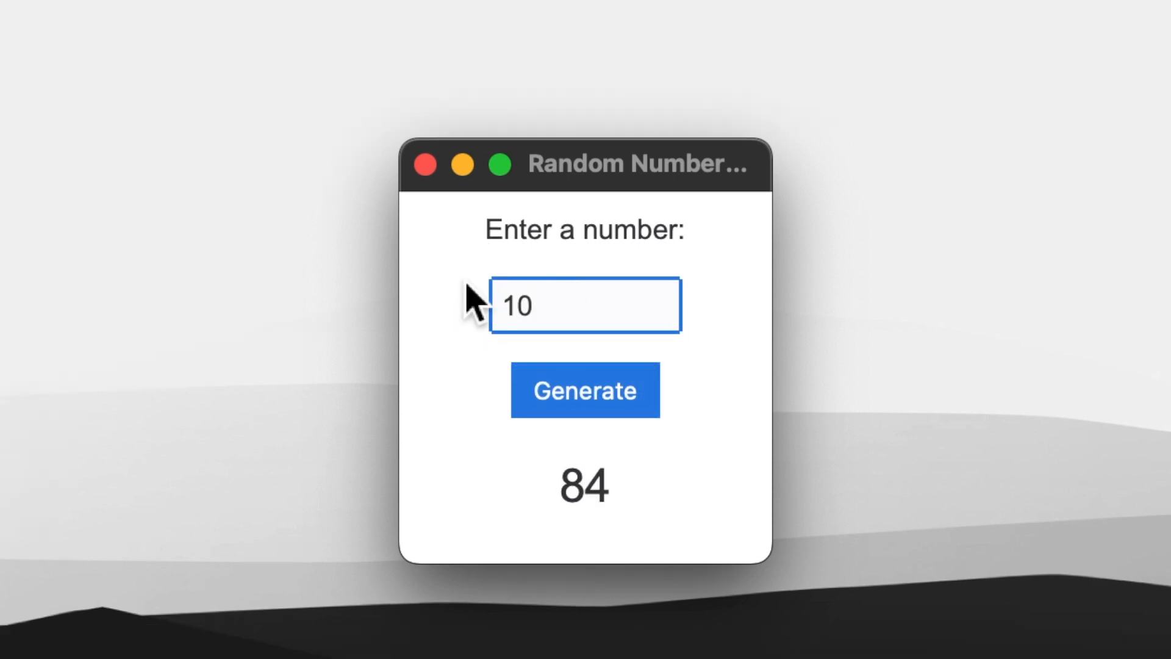
pyautogui.click(585, 389)
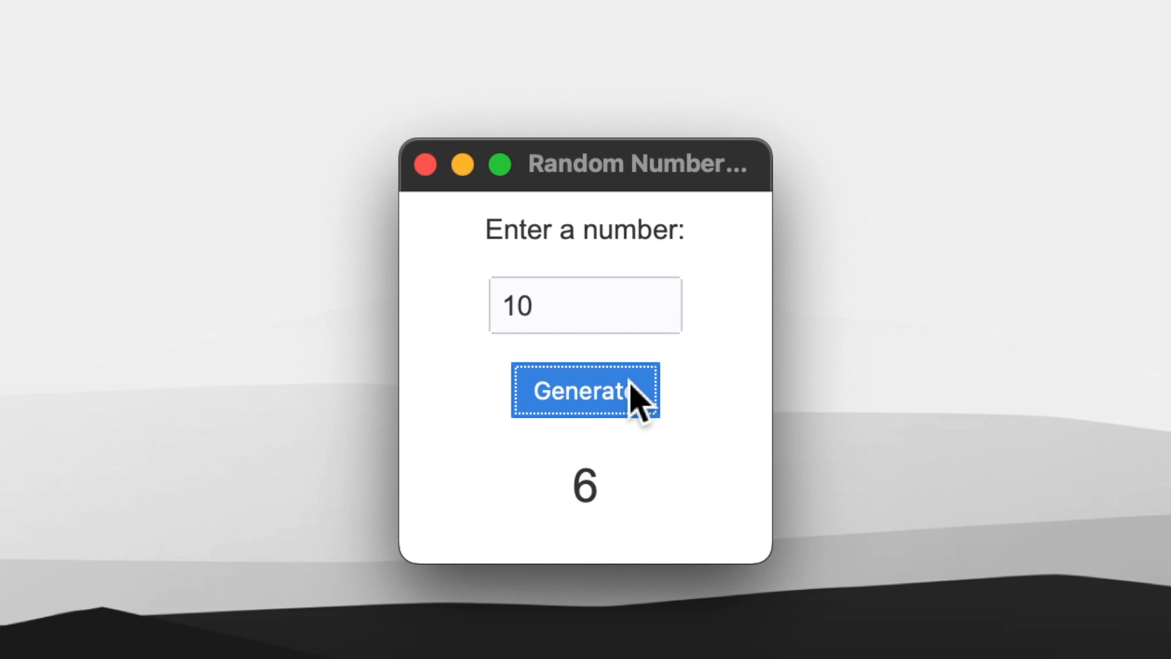
pyautogui.click(585, 389)
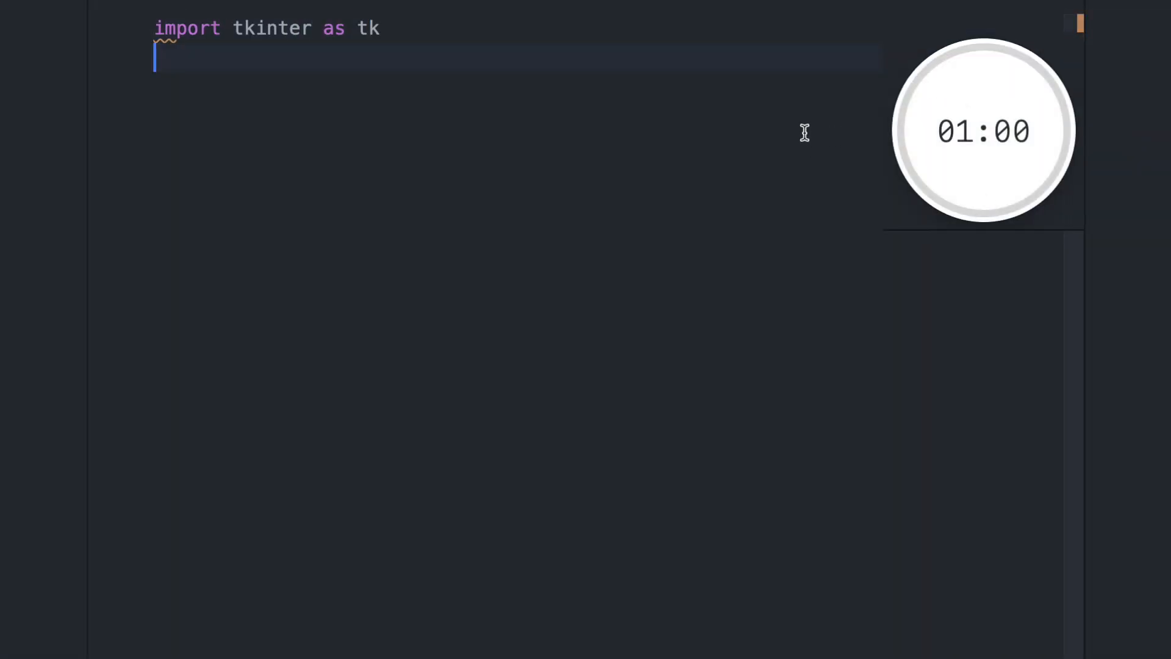
# Import ImageTk and Image, and write flip_coin to show a random heads.png or tails.png image.
pyautogui.write('from PIL import ImageTk')
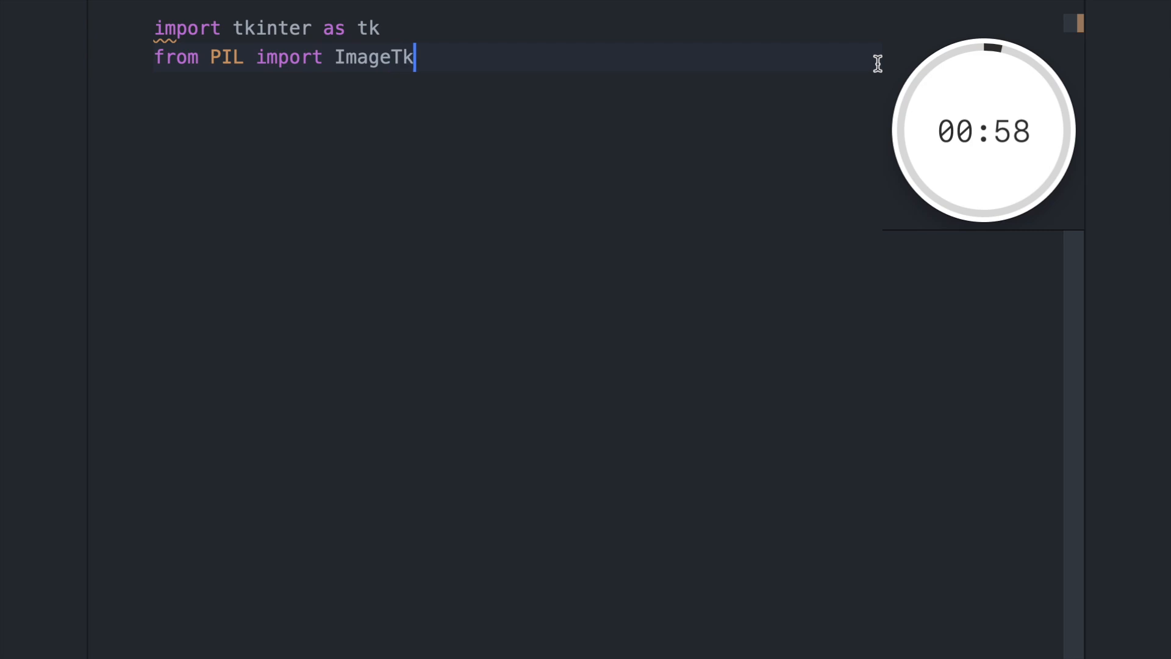
pyautogui.write(', Image')
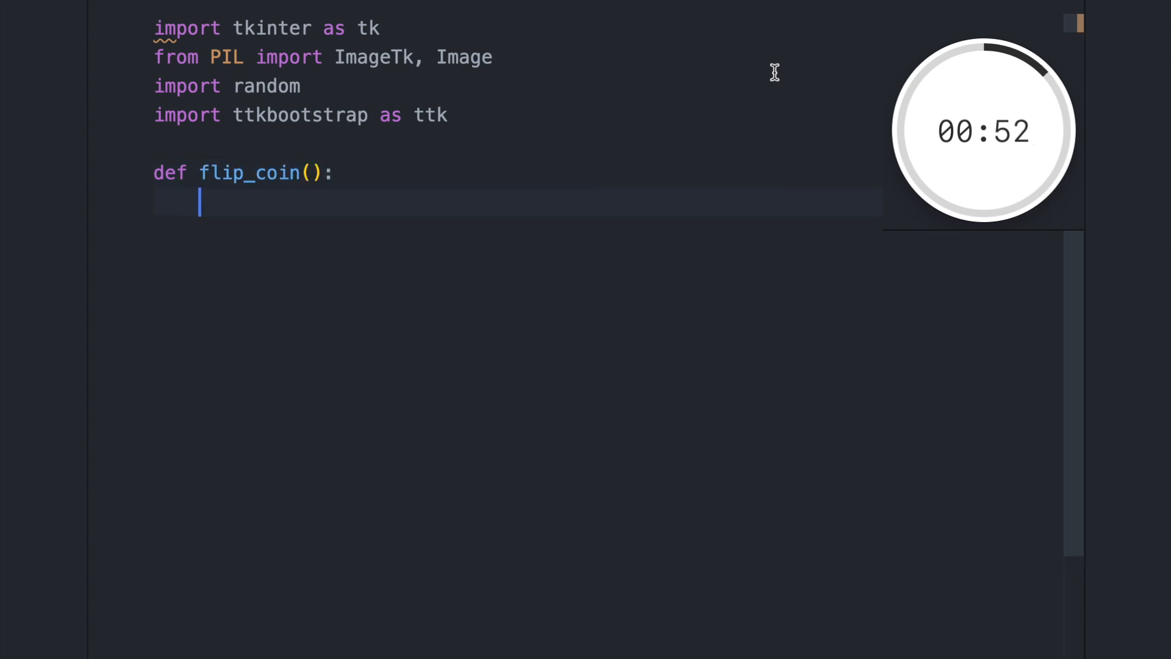
pyautogui.write('outcomes = ["heads.png",')
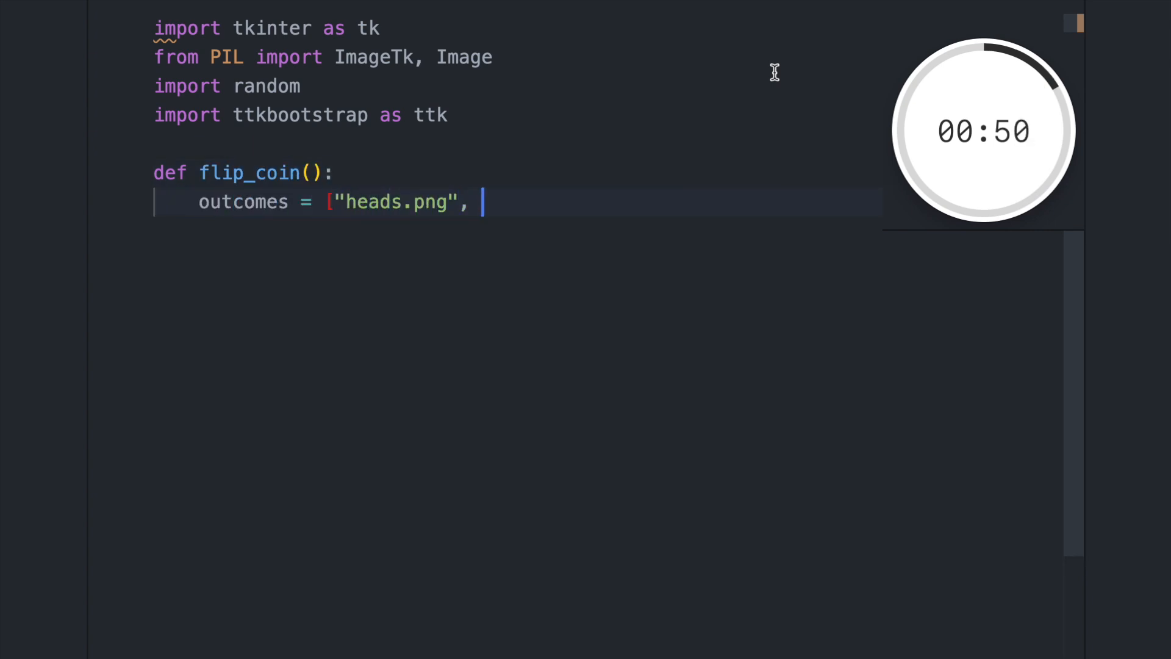
pyautogui.write('"tails.png"]')
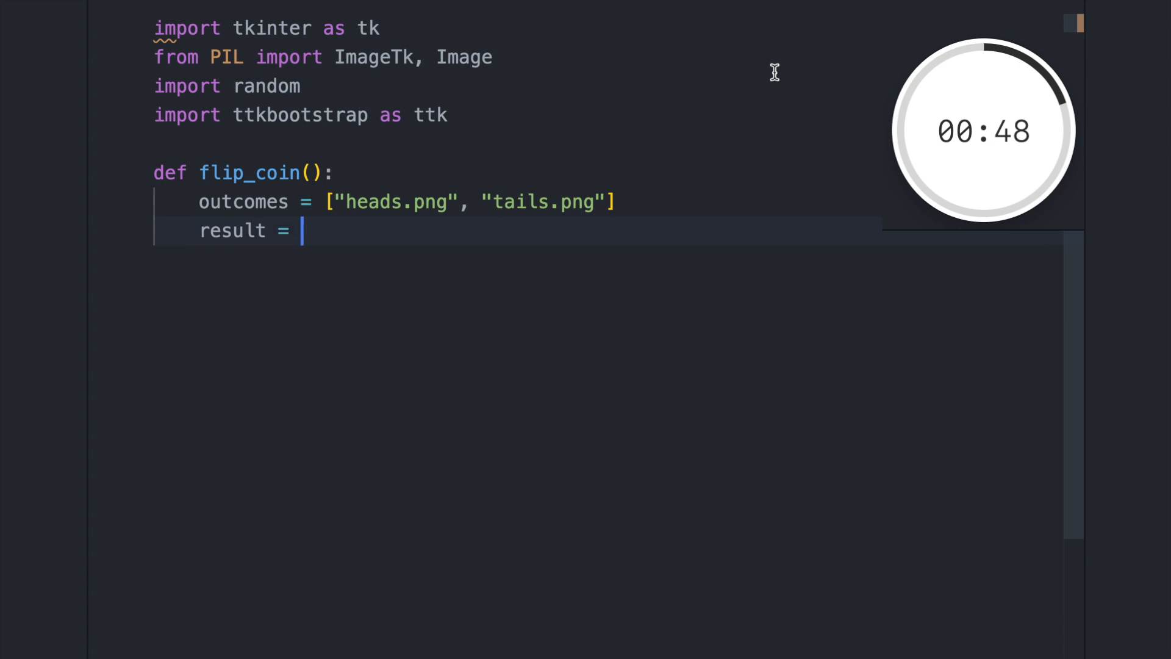
pyautogui.write('random.choice(outcomes)')
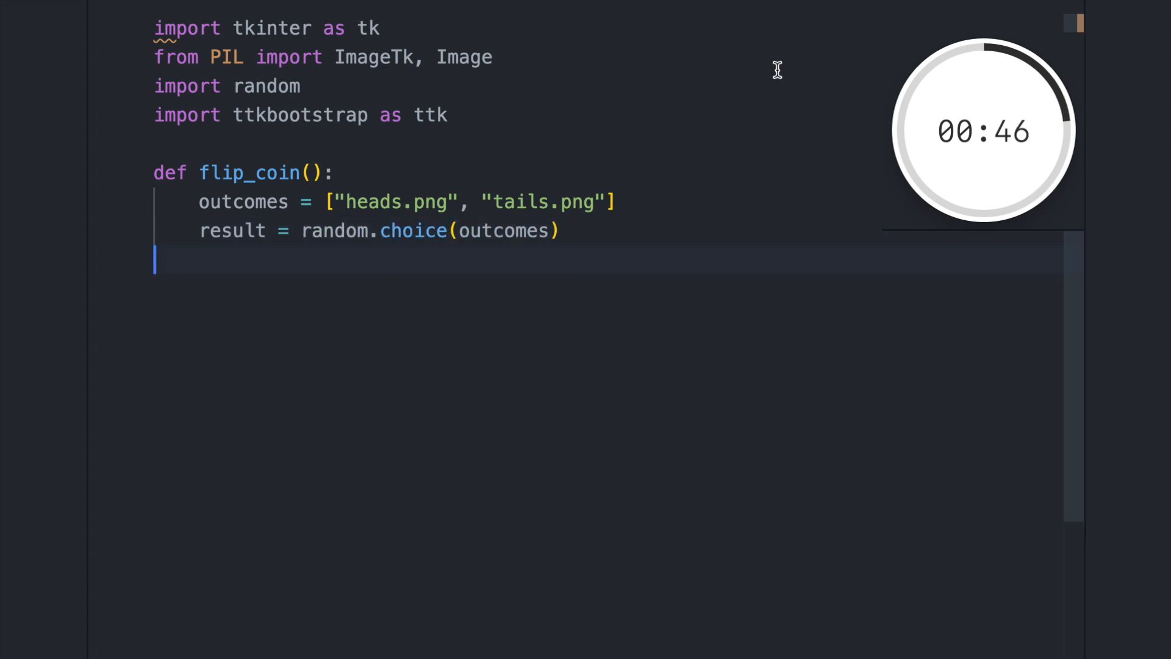
pyautogui.write('result_image = ImageT')
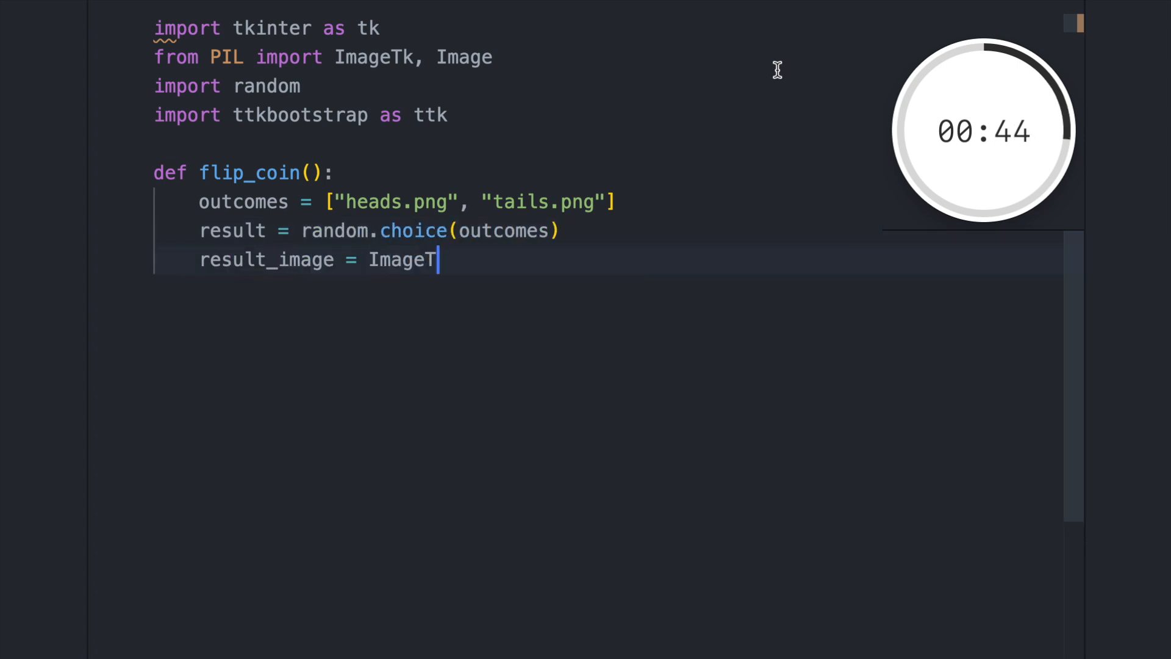
pyautogui.write('k.PhotoImage(Image.open')
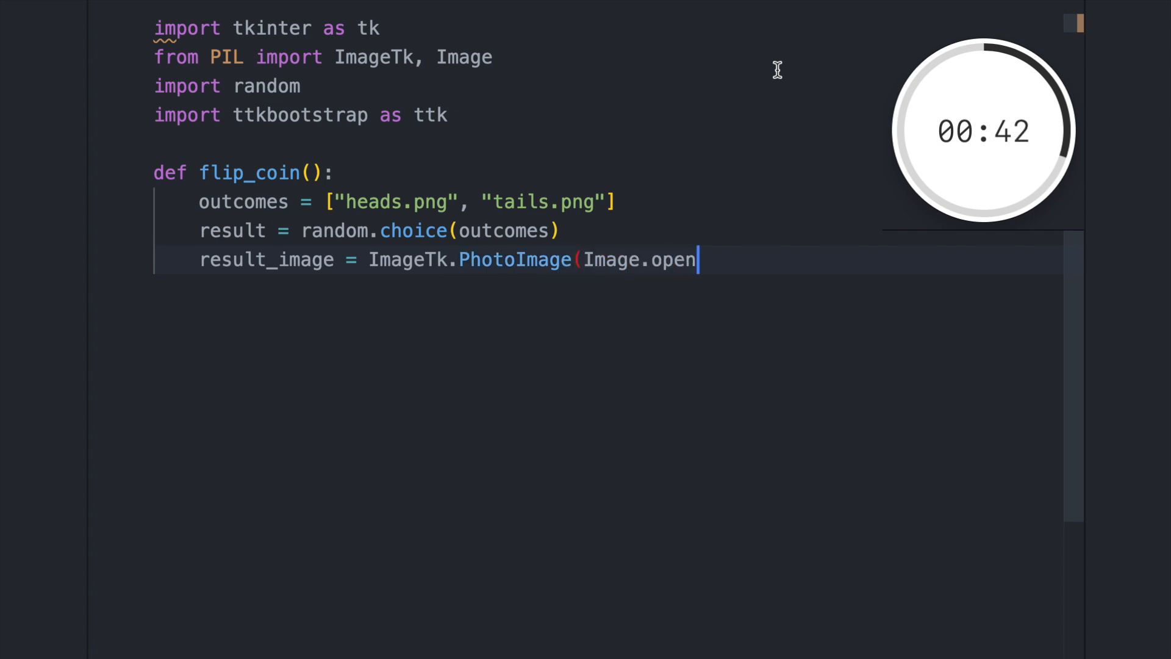
pyautogui.write('(result))')
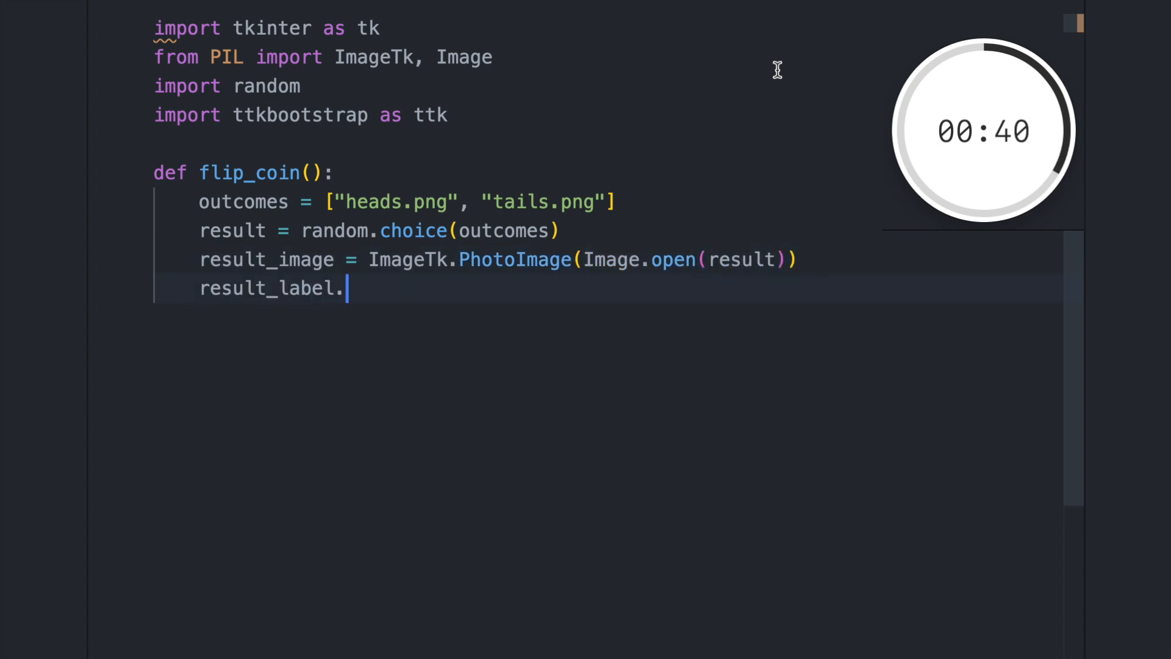
pyautogui.write('config(image=result_image')
pyautogui.write('window = t')
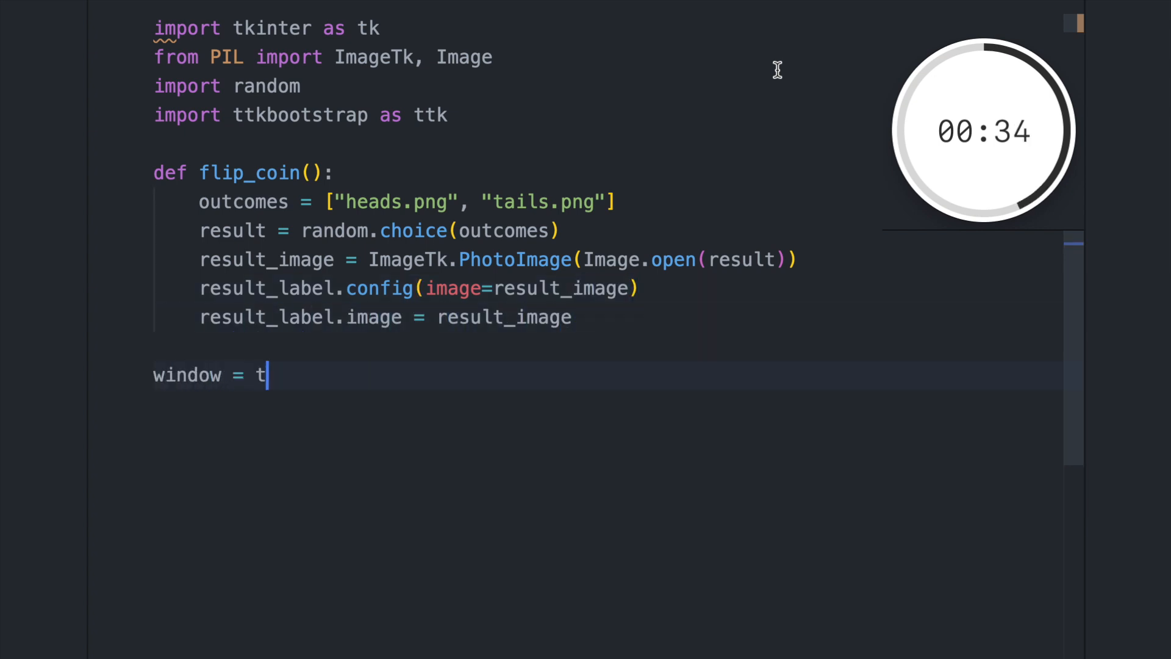
# Create the Tk window and load heads.png and tails.png as PhotoImages.
pyautogui.write('k.Tk()')
pyautogui.write('head')
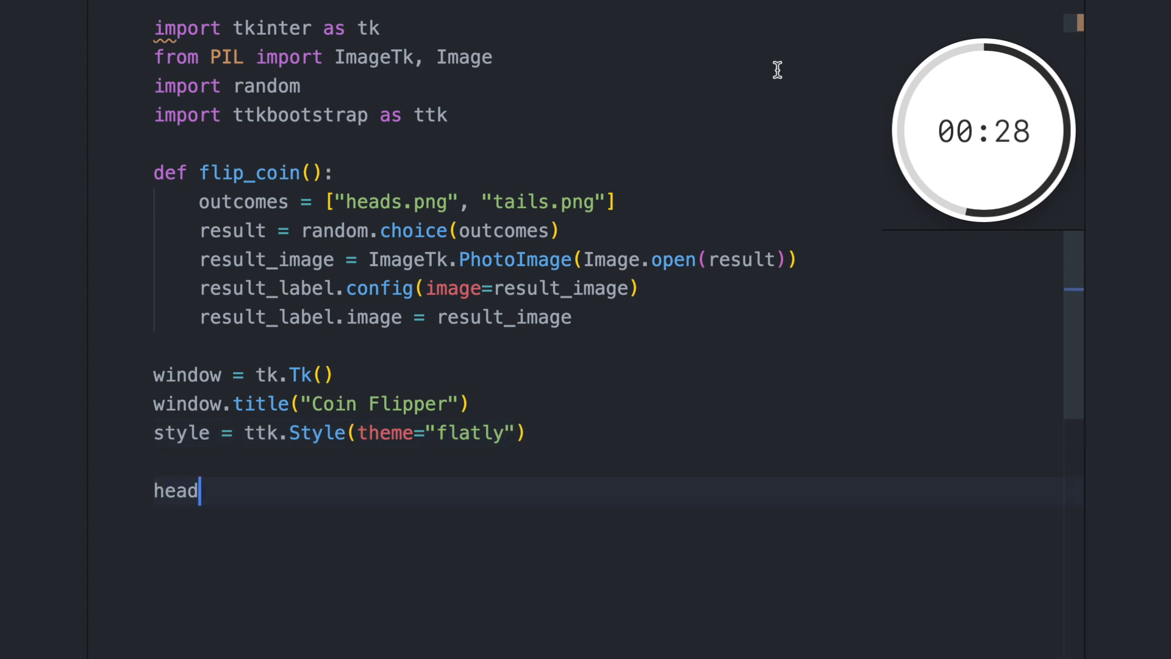
pyautogui.write('s_image = ImageTk.PhotoIm')
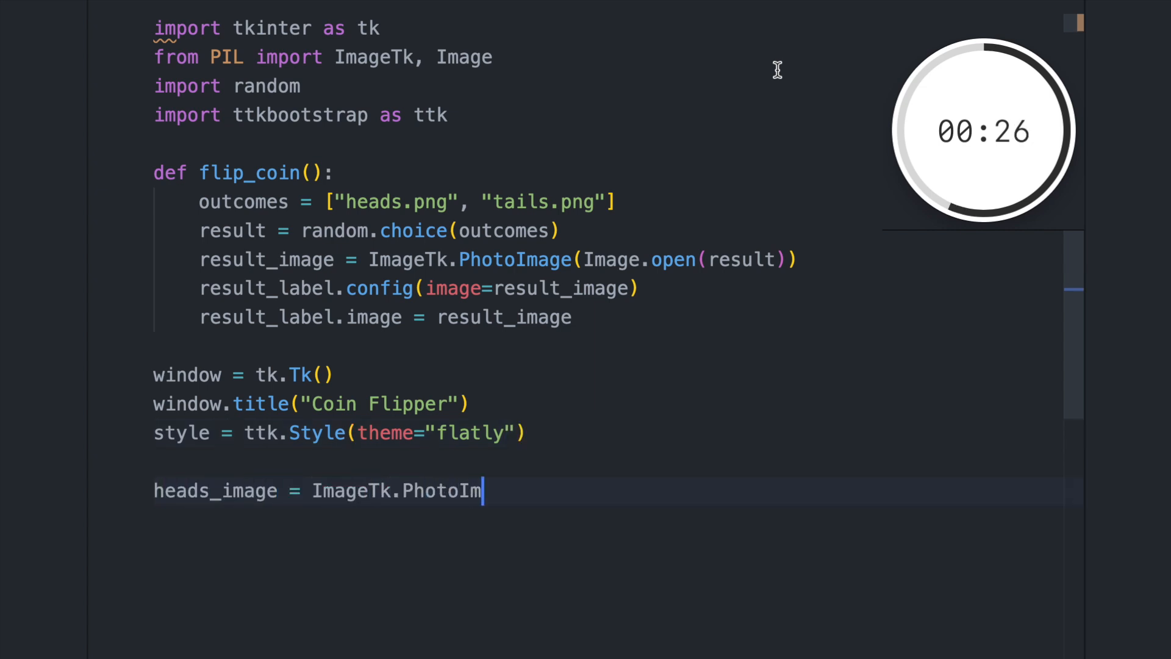
pyautogui.write('age(Image.open("head')
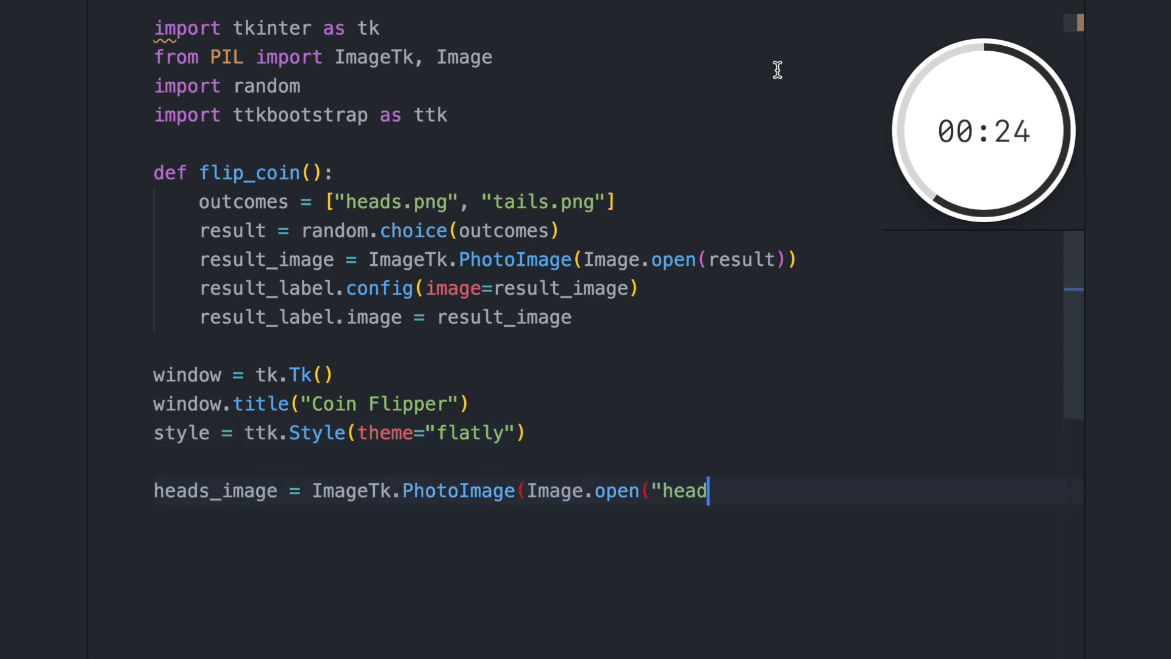
pyautogui.write('s.png"))')
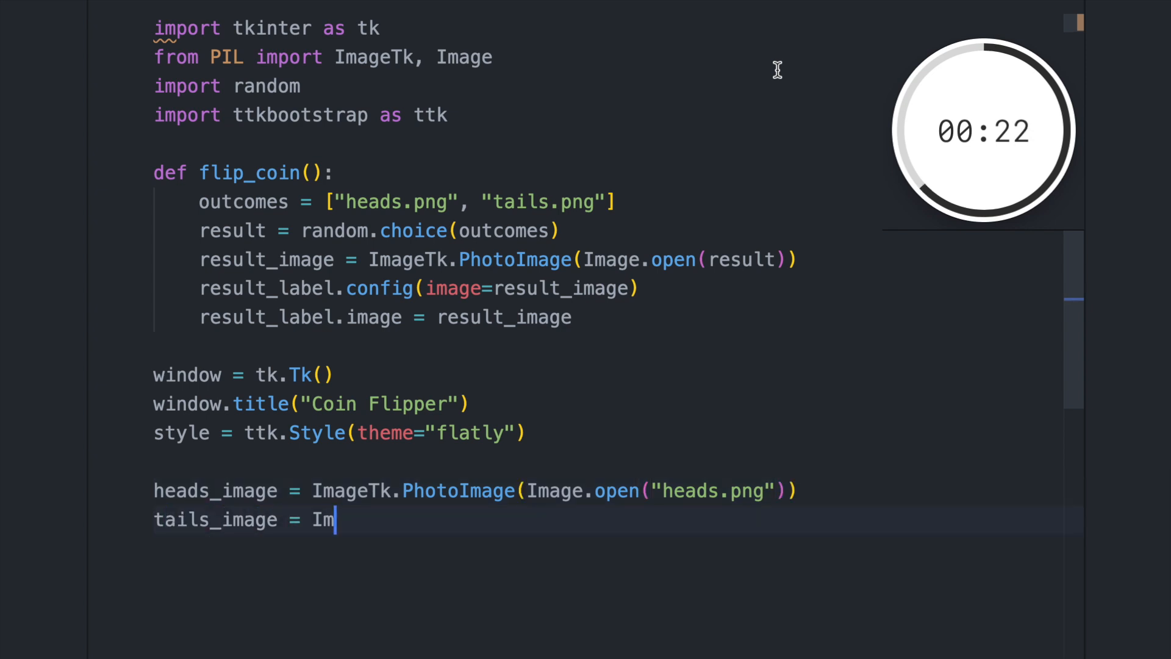
pyautogui.write('ageTk.PhotoImage(Image.open("tails.png')
pyautogui.write('bu')
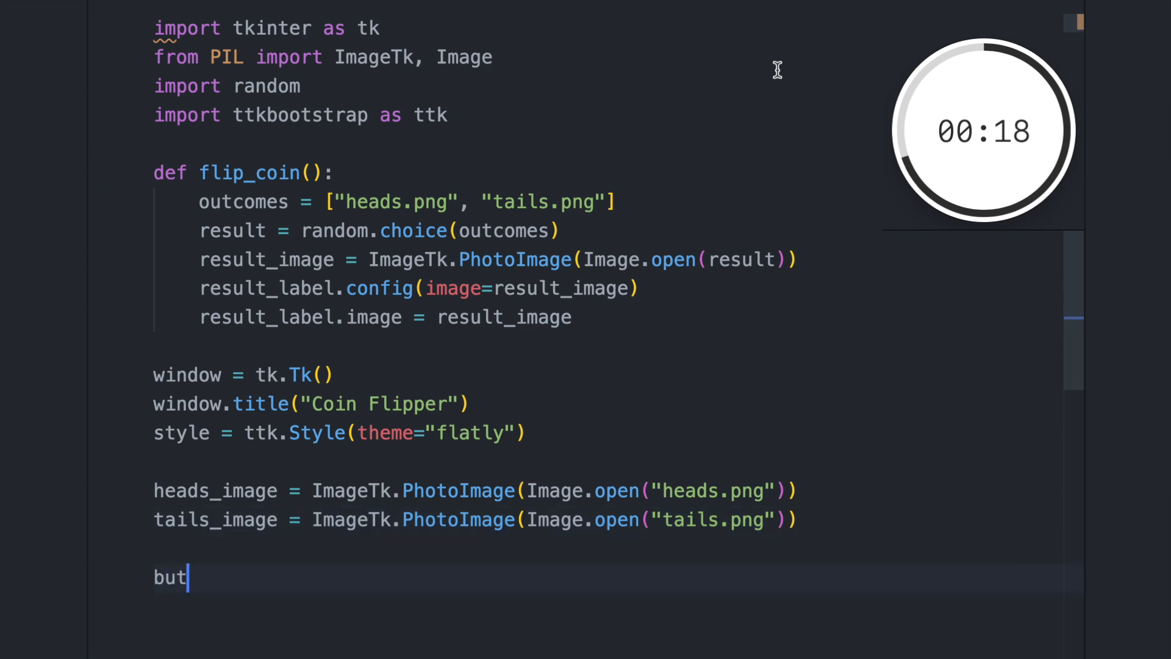
# Add a 'Flip Coin' button and heads-image result label, pack both with pady=10, and download the coin image.
pyautogui.write('ton = ttk.Button(text="')
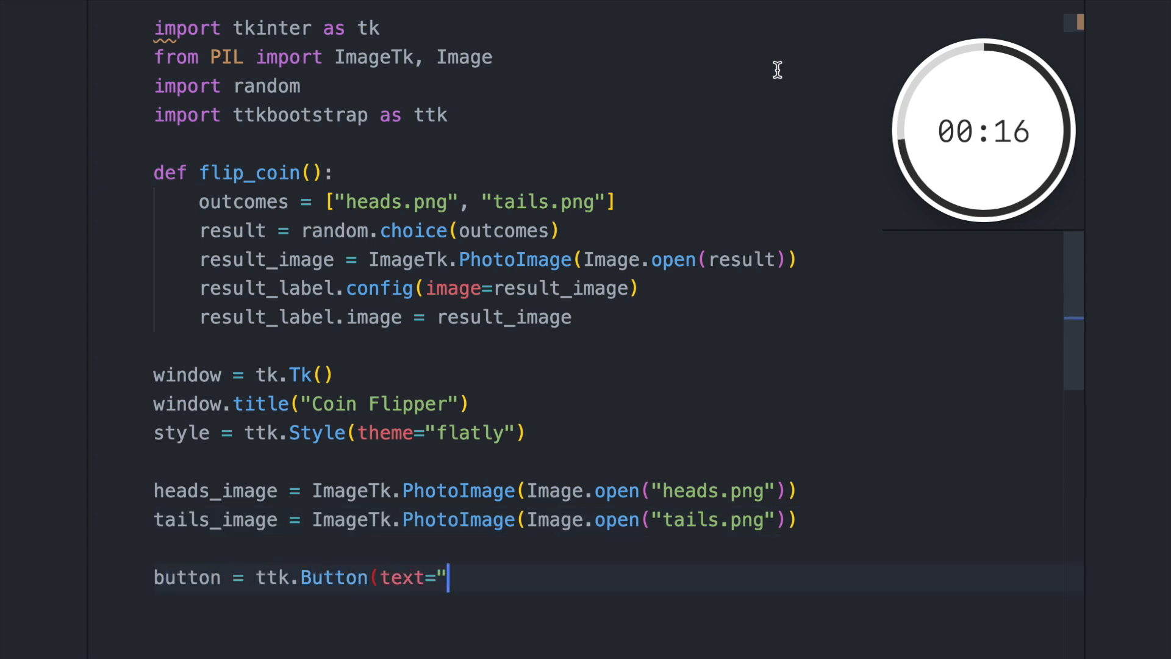
pyautogui.write('Flip Coin", command')
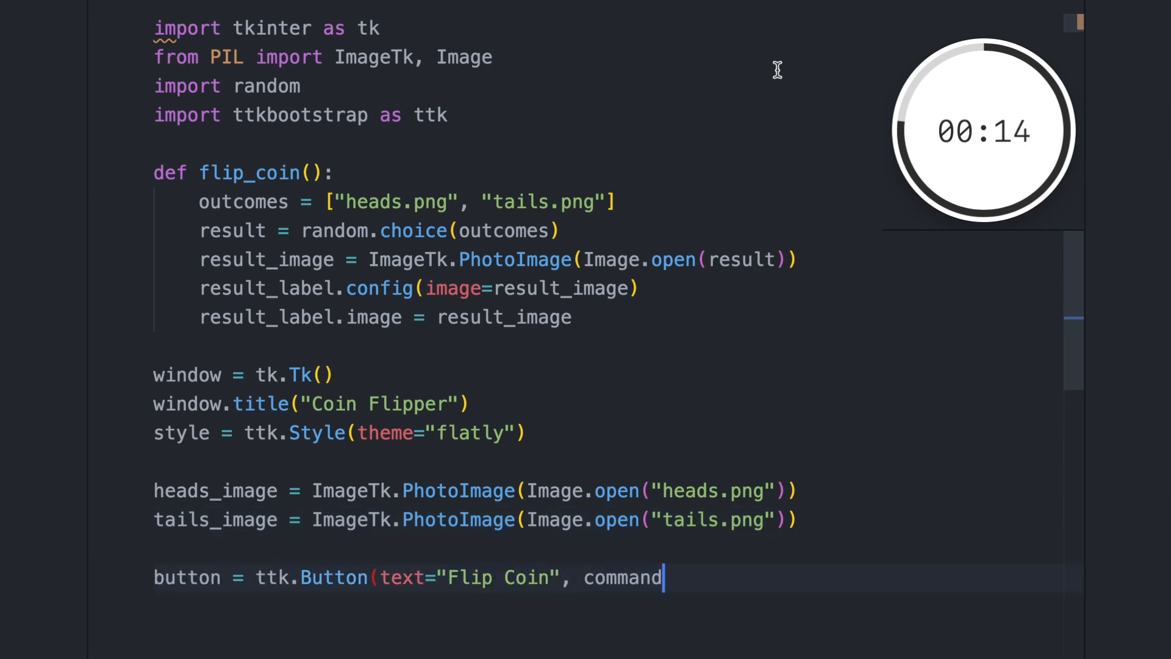
pyautogui.write('=flip_coin, style="primary.TButton')
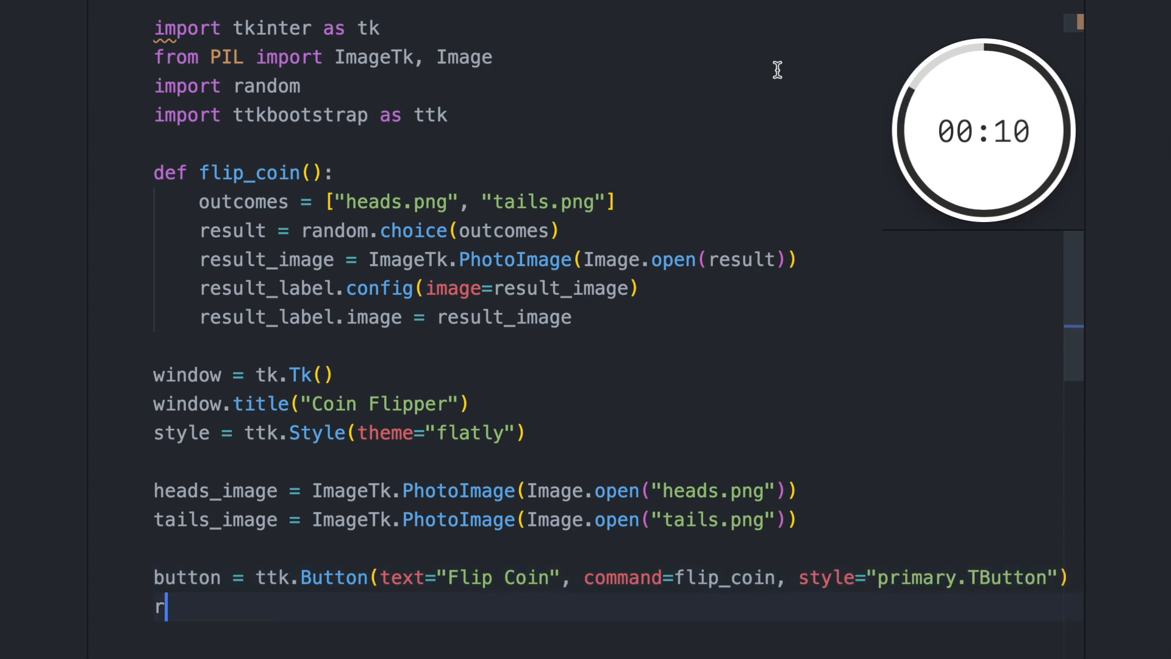
pyautogui.write('esult_label = ttk.La')
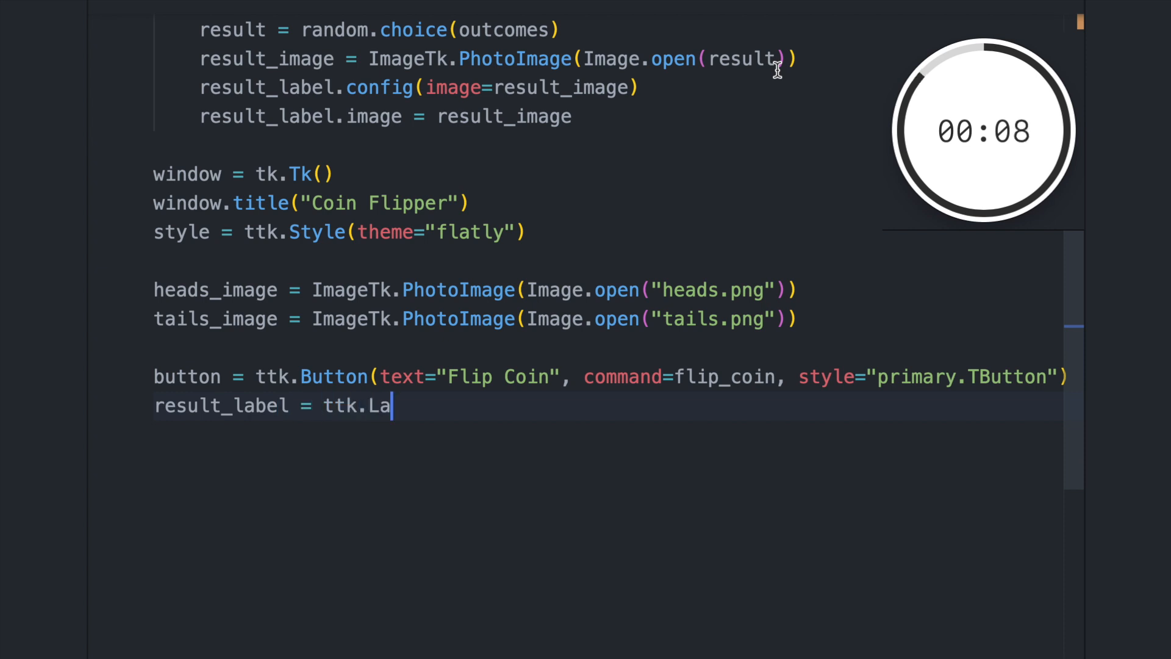
pyautogui.write('bel(image=heads_image)')
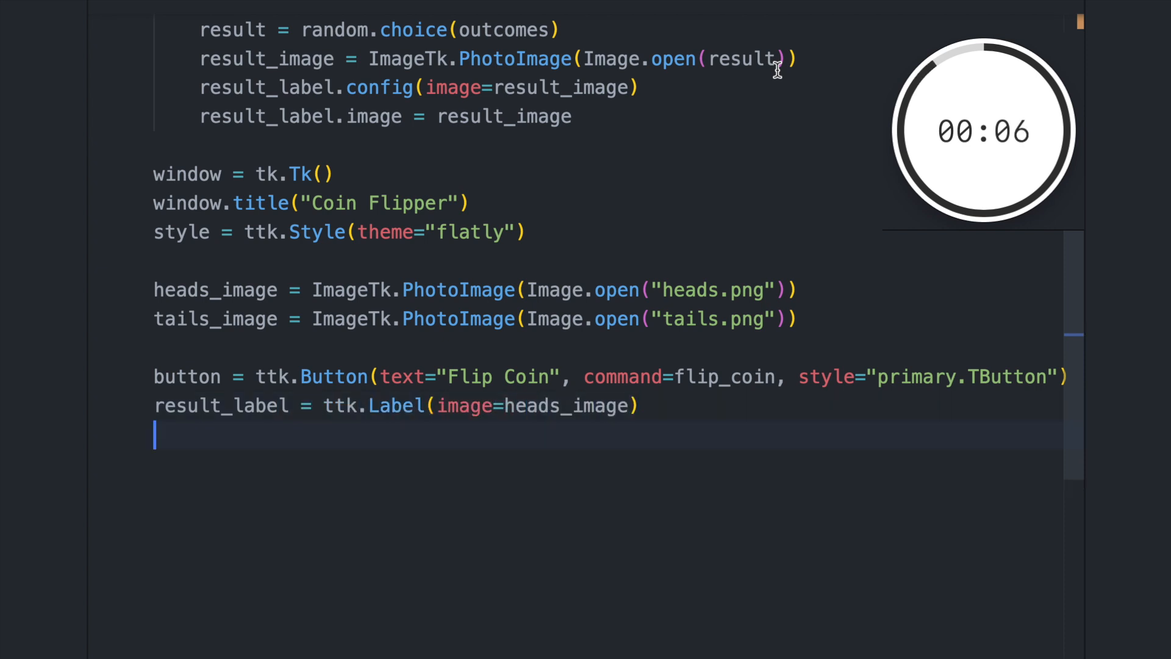
pyautogui.write('button.pack(pady=10)')
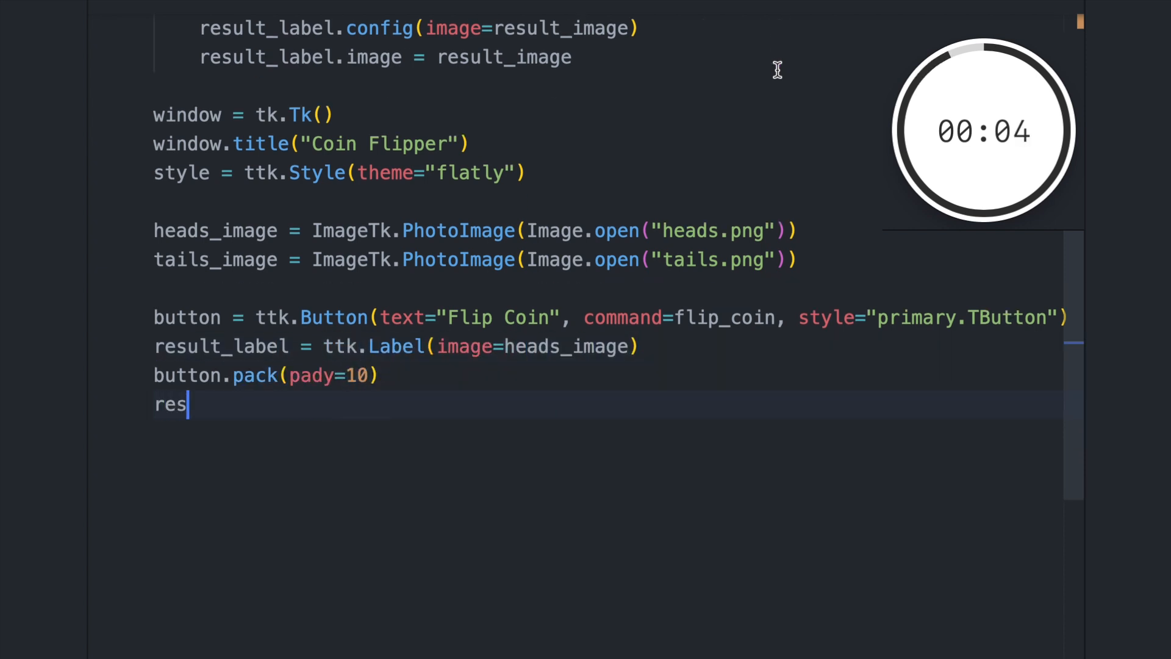
pyautogui.write('ult_label.pack(pady=1')
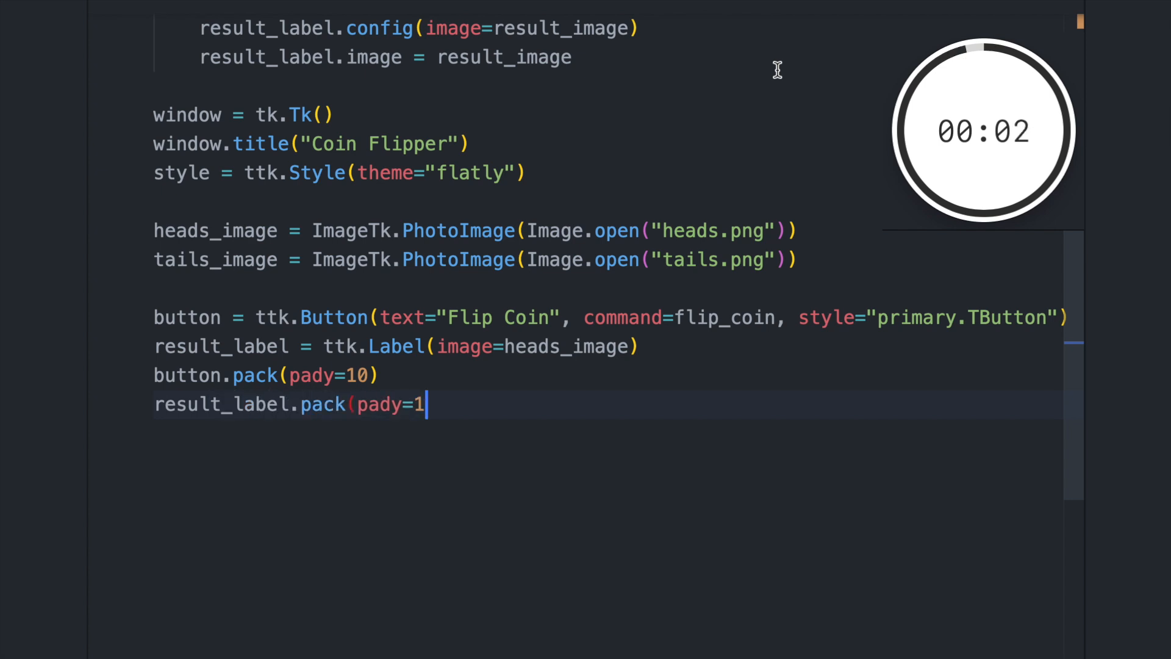
pyautogui.write('0)')
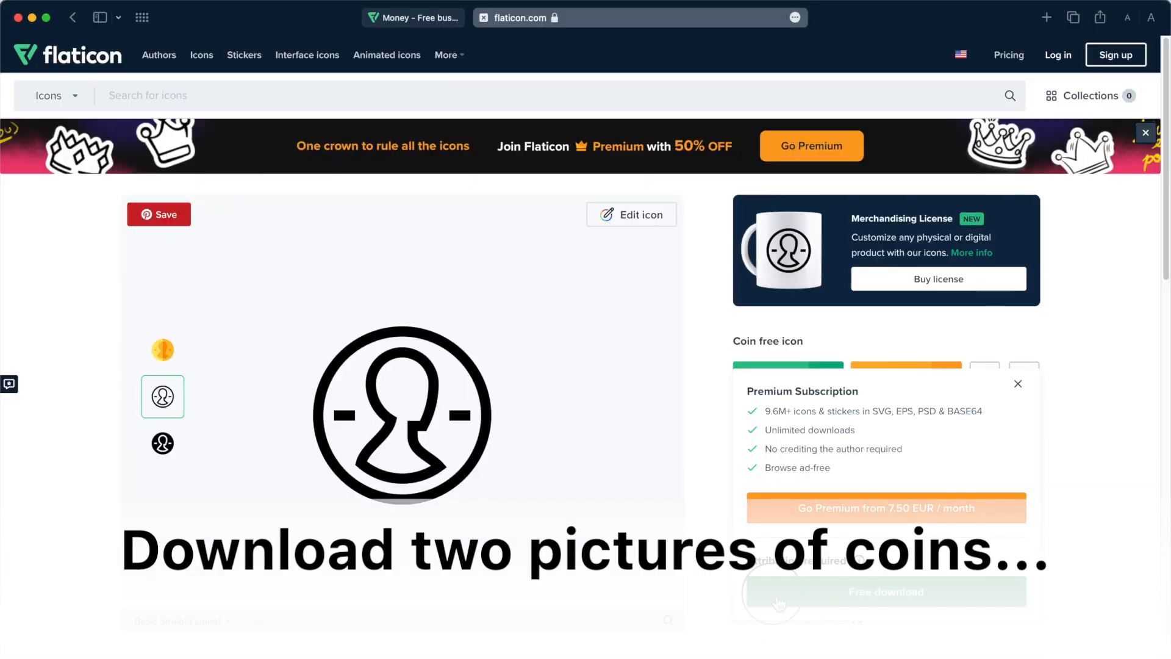
pyautogui.click(886, 591)
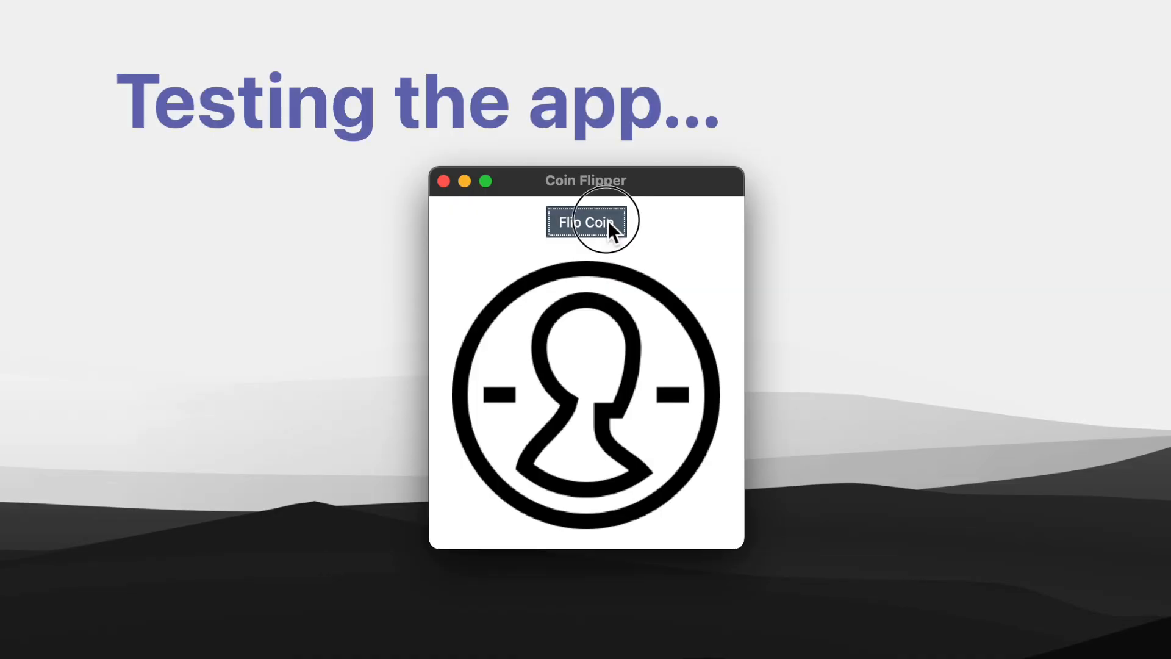
# Flip the coin in the Coin Flipper window to show a random face.
pyautogui.click(586, 222)
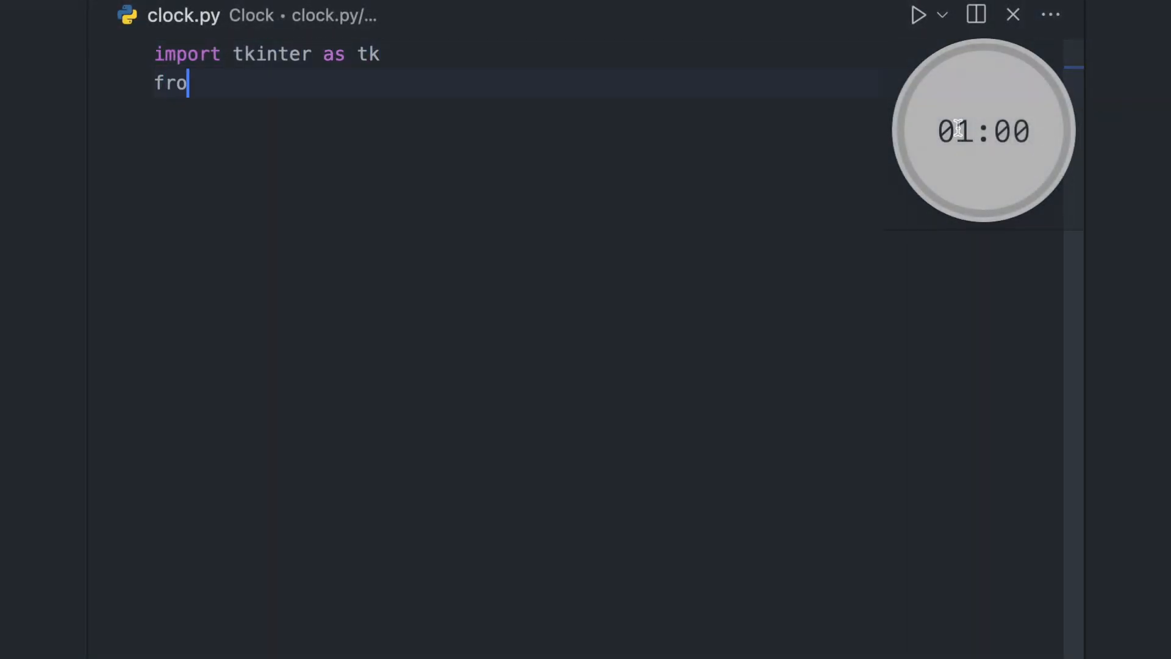
# Import ttkbootstrap and start the Clock class whose __init__ titles the window 'Clock'.
pyautogui.write('m ttkbootstrap import Style')
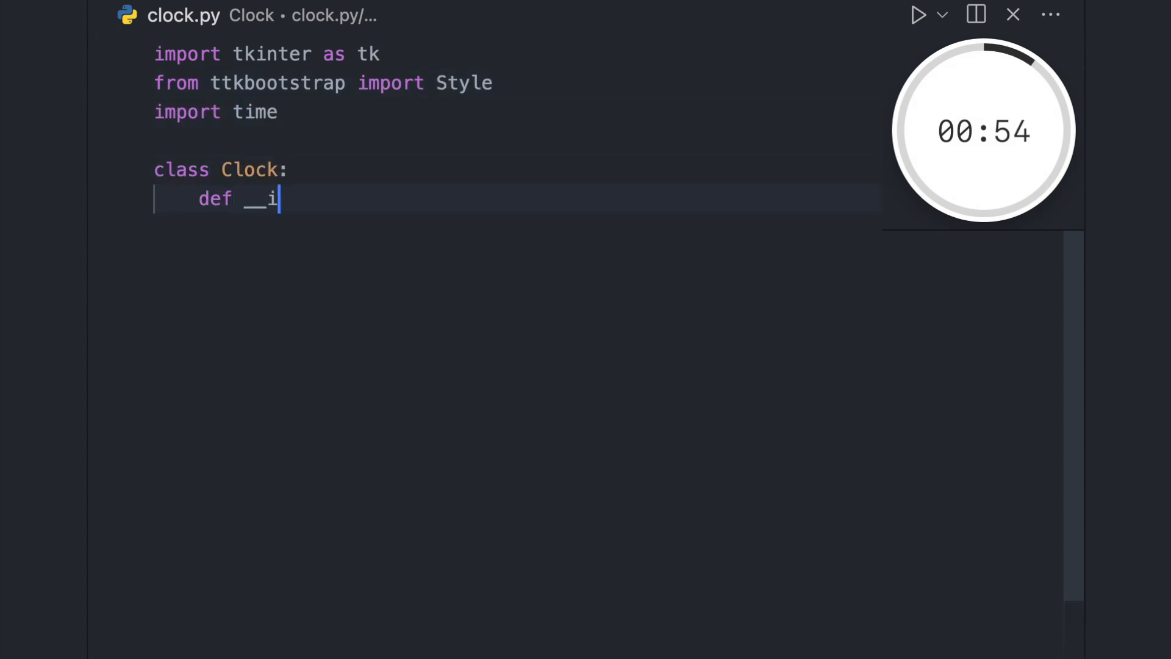
pyautogui.write('nit__(self, master):')
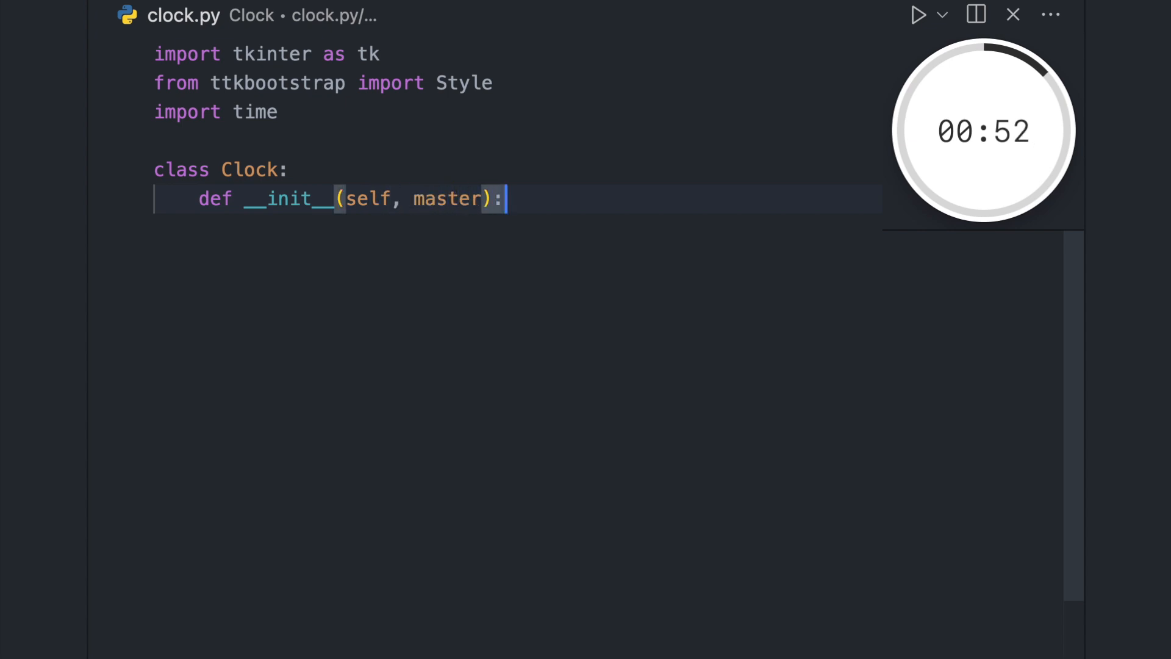
pyautogui.write('self.master = mast')
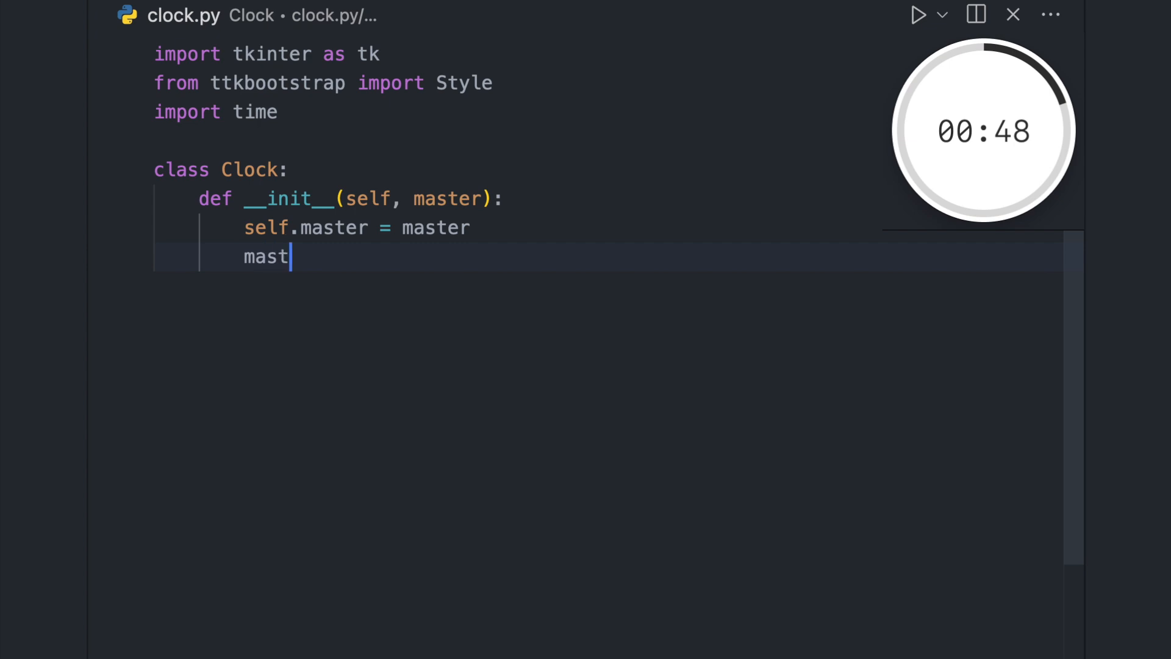
pyautogui.write('er.title("Clock")')
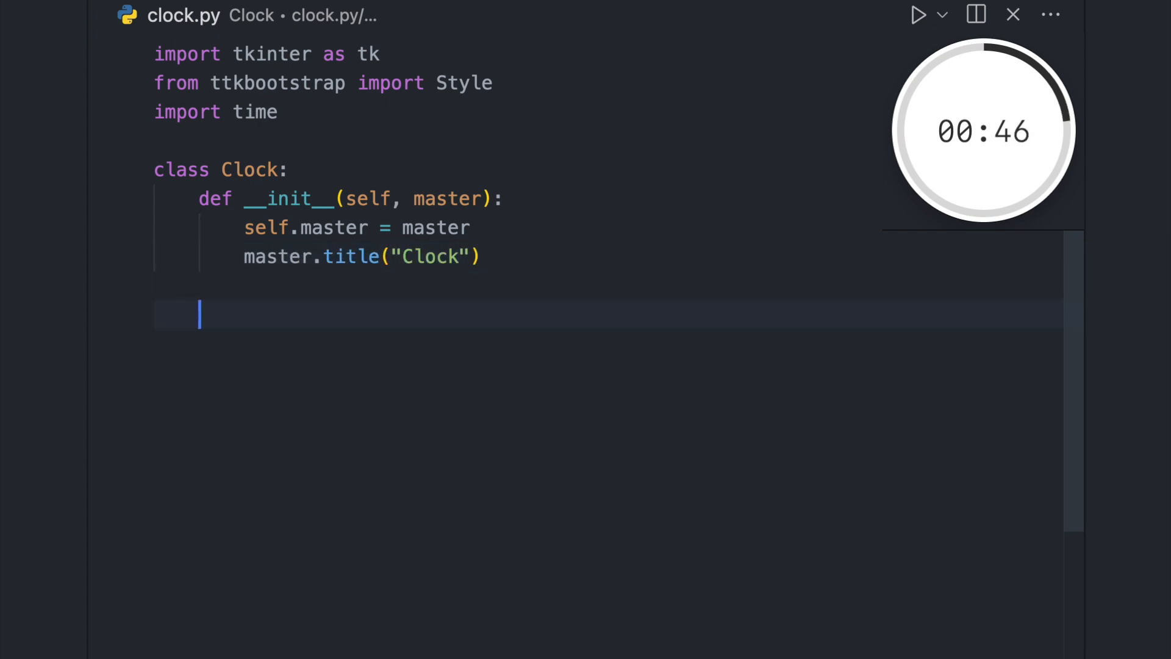
# Add an Arial 80 time_label packed with fill=tk.BOTH and expand=True.
pyautogui.write('self.time_label')
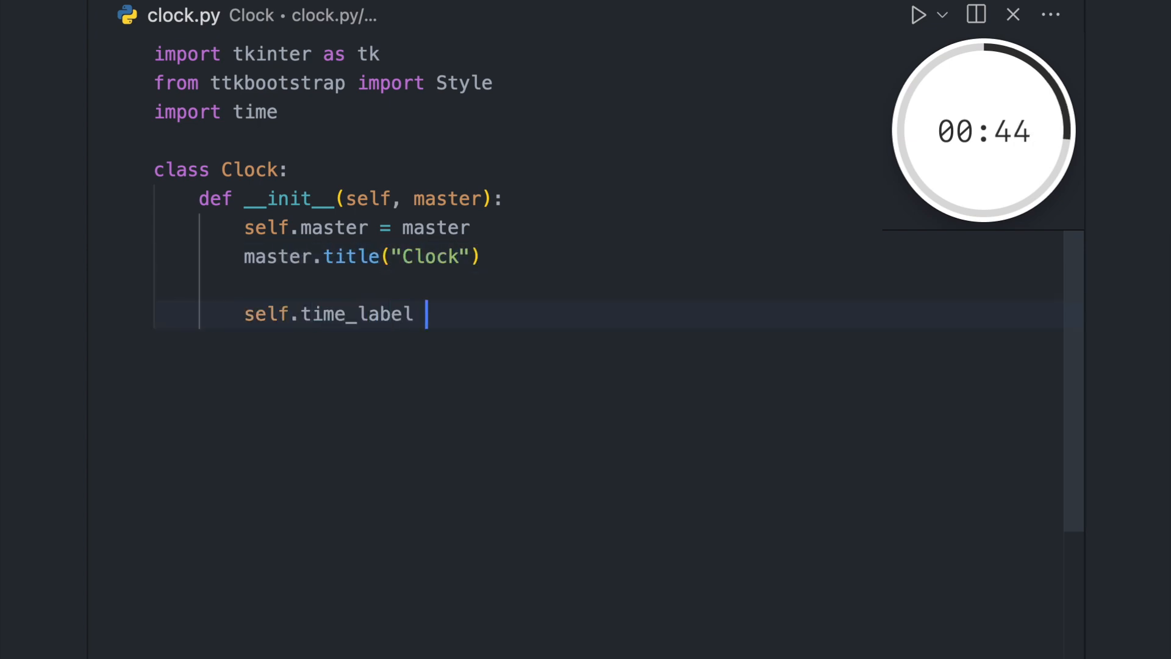
pyautogui.write('= tk.Label(master, fo')
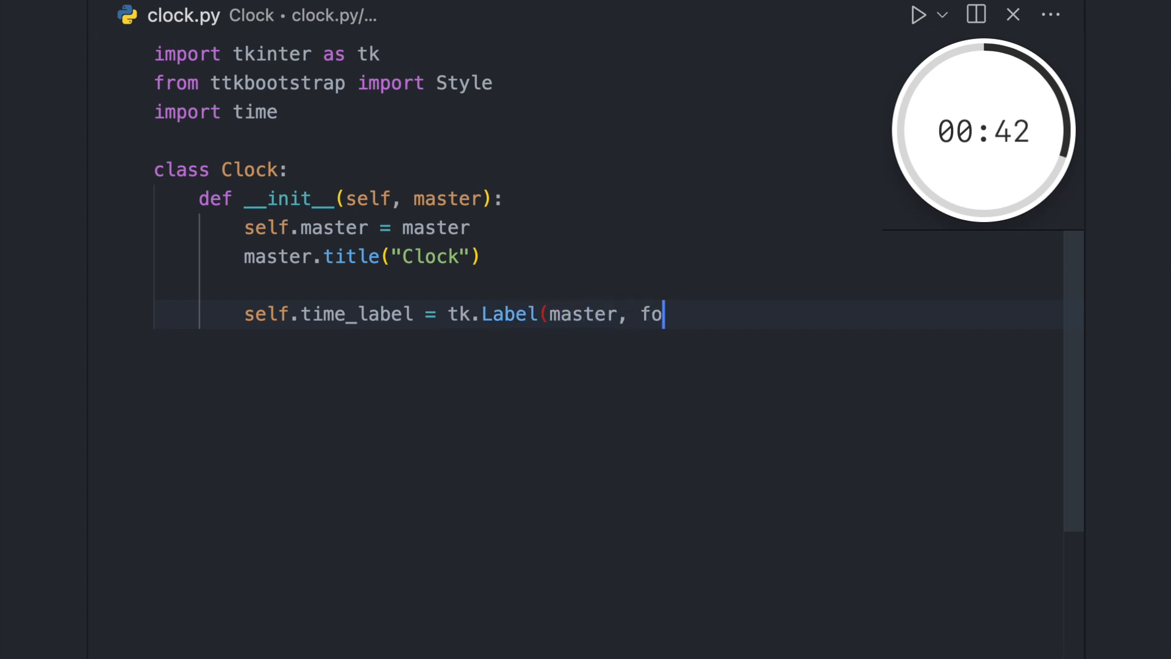
pyautogui.write('nt=("Arial", 80), text="')
pyautogui.write('sel')
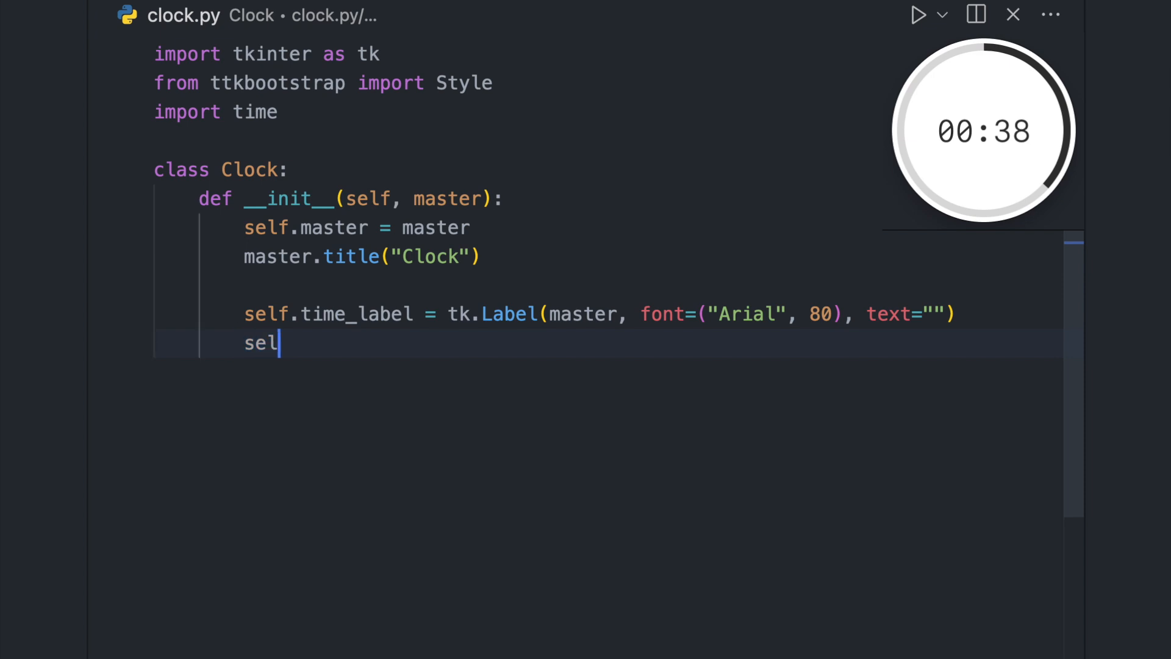
pyautogui.write('f.time_label.pack(fil')
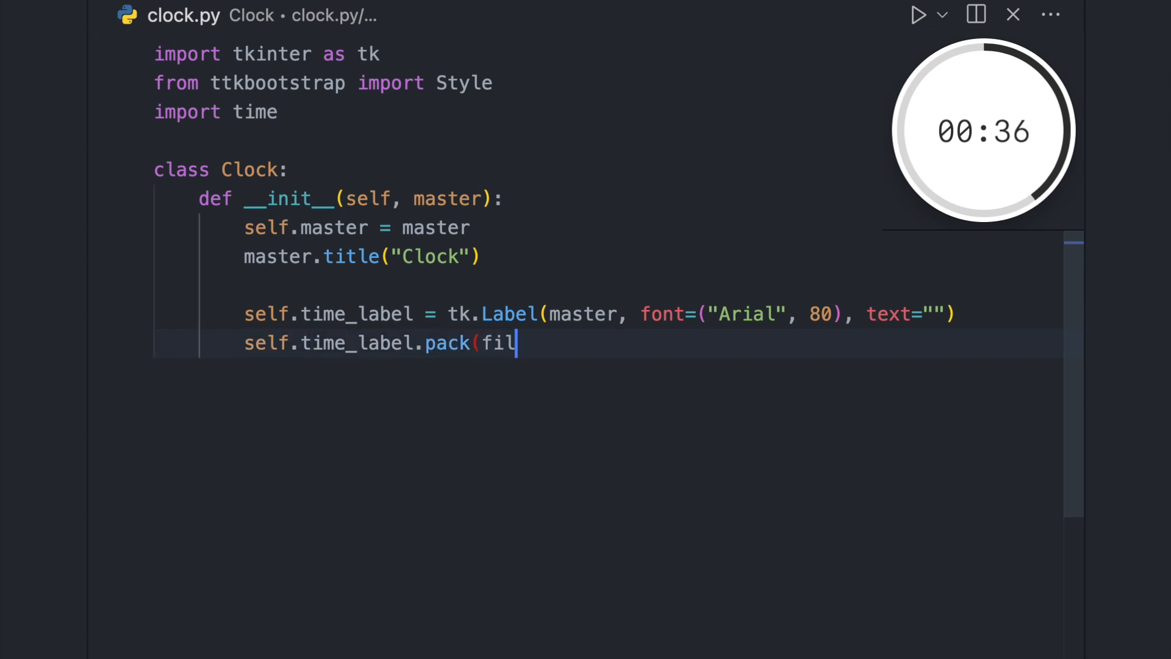
pyautogui.write('l=tk.BOTH, expand=True')
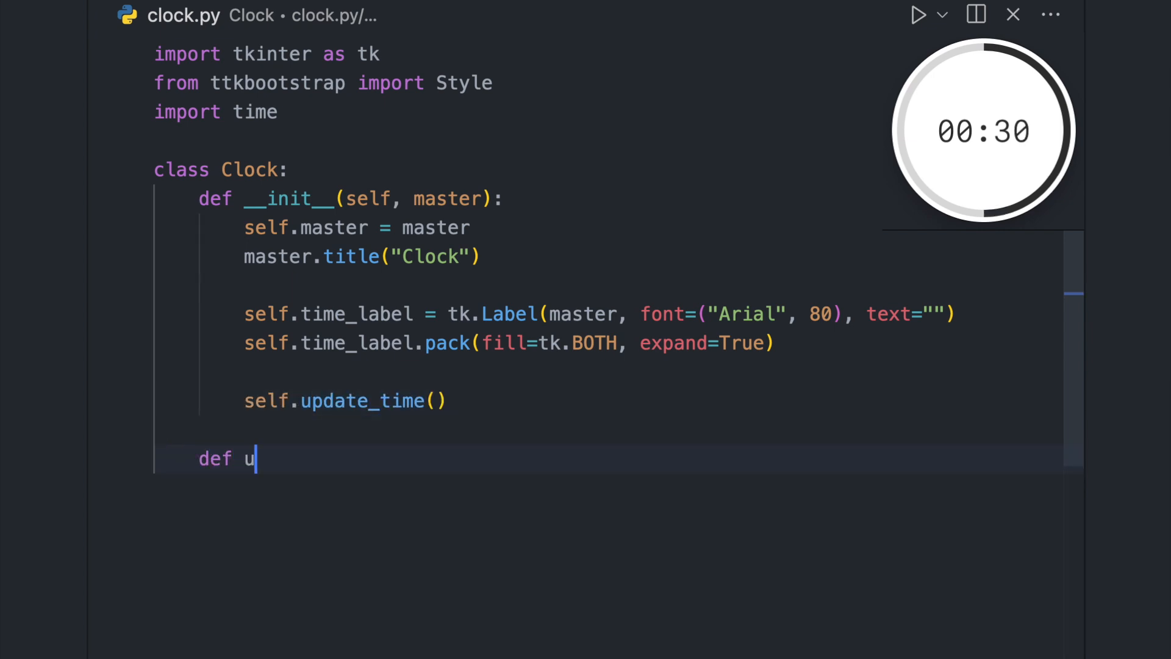
# Write update_time to set the label to time.strftime output and reschedule every 1000 ms.
pyautogui.write('pdate_time(self):')
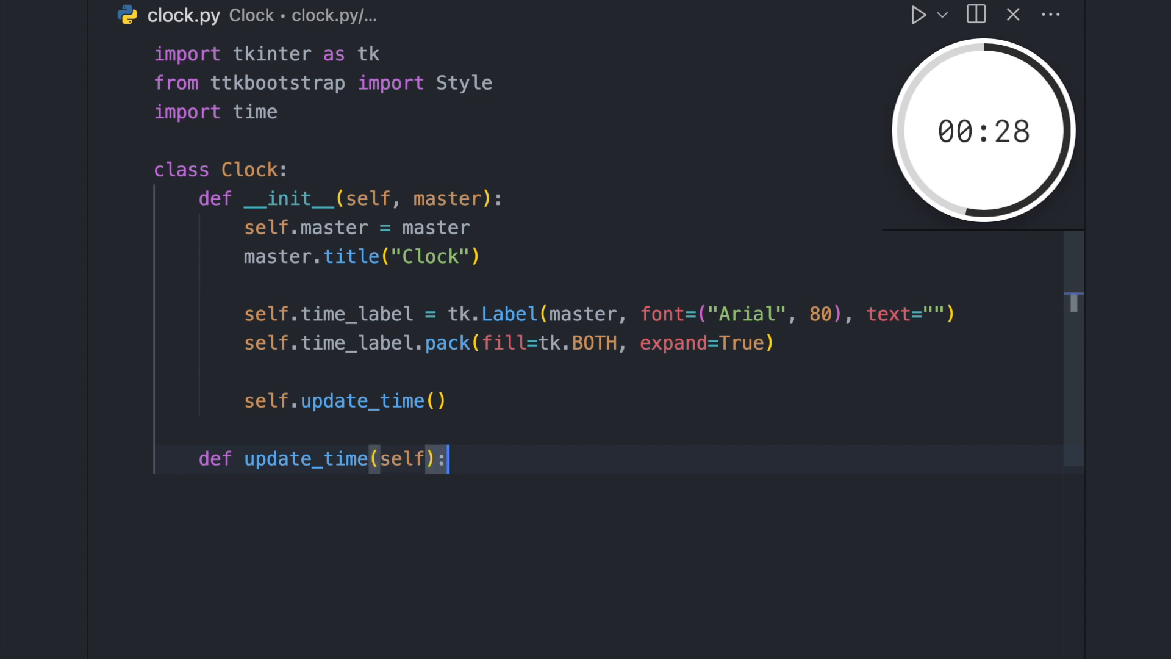
pyautogui.write('current_time')
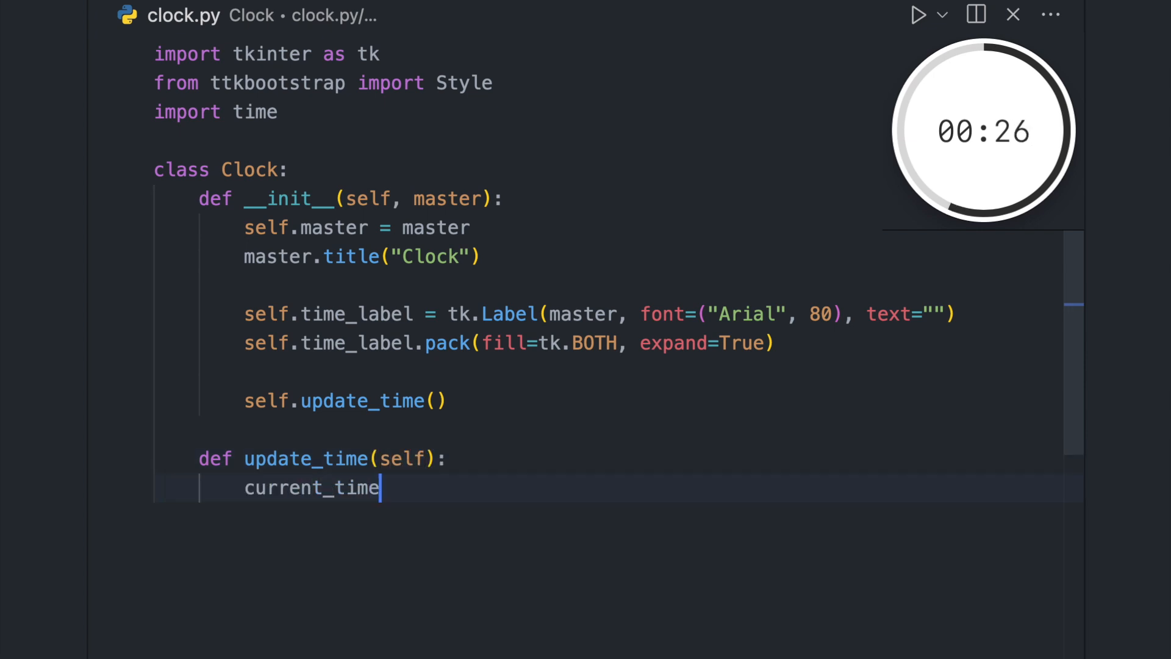
pyautogui.write('= time.strftime("%H:%M:%S')
pyautogui.write('sel')
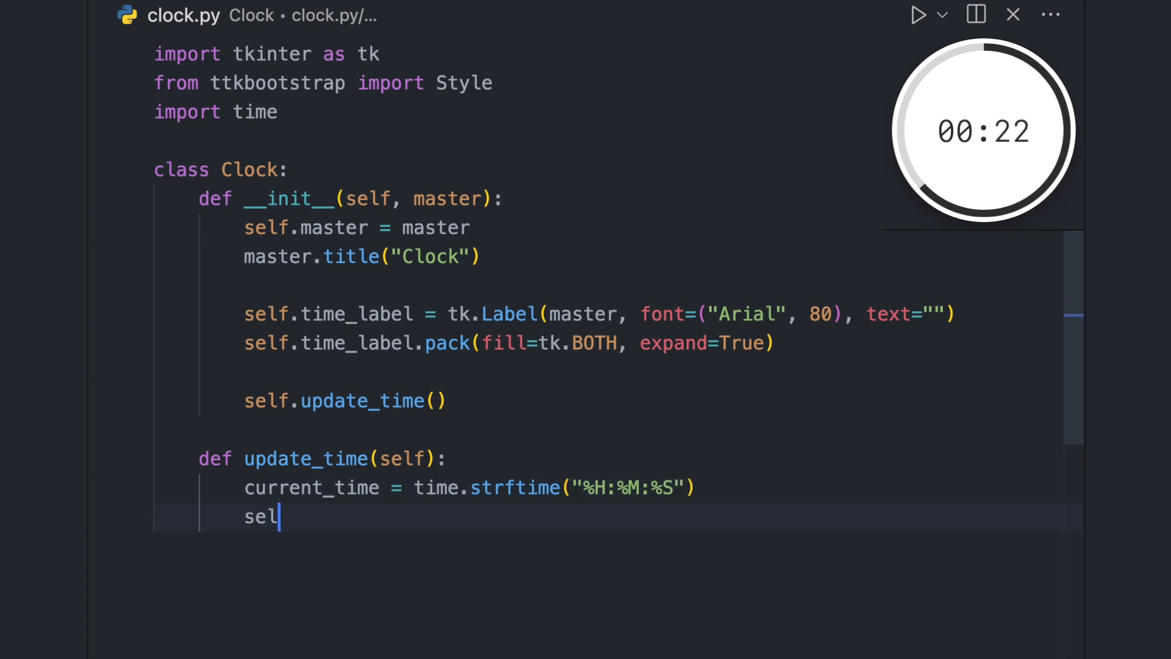
pyautogui.write('f.time_label.config(')
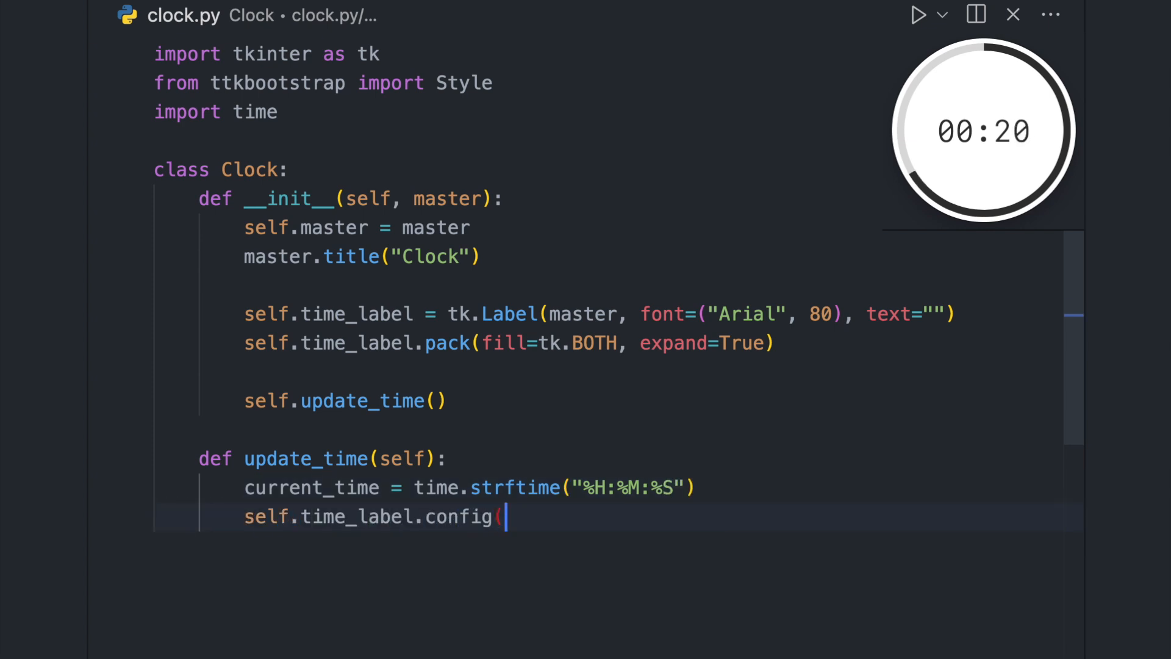
pyautogui.write('text=current_time')
pyautogui.write('self.mas')
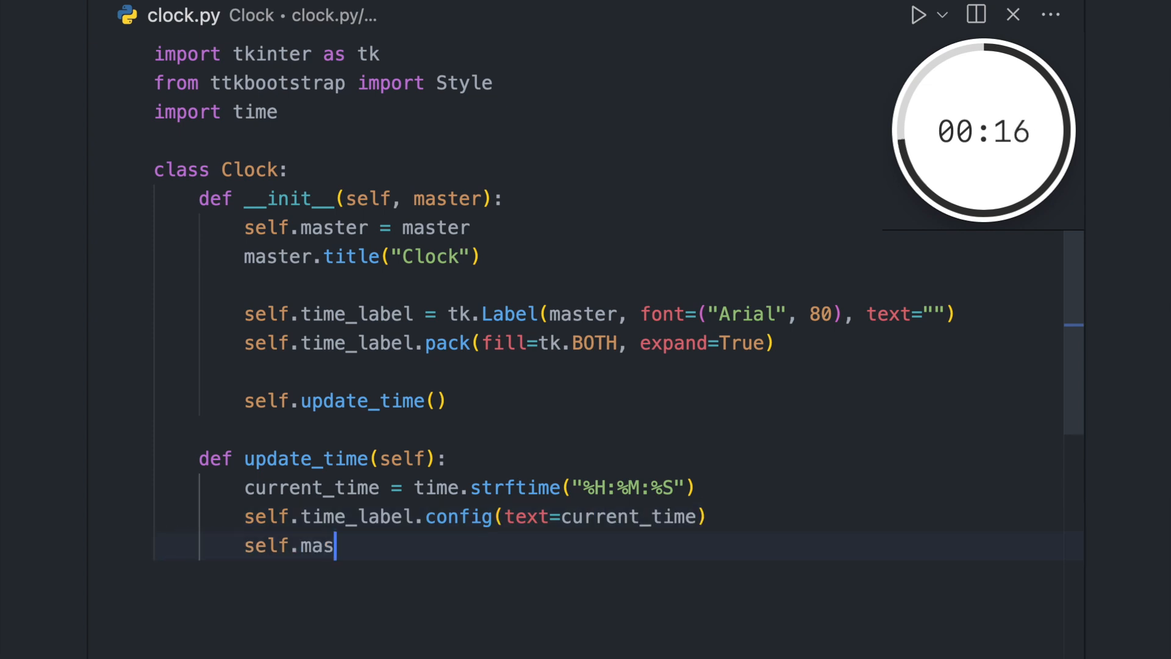
pyautogui.write('ter.after(1000, self.update_time')
pyautogui.write('root')
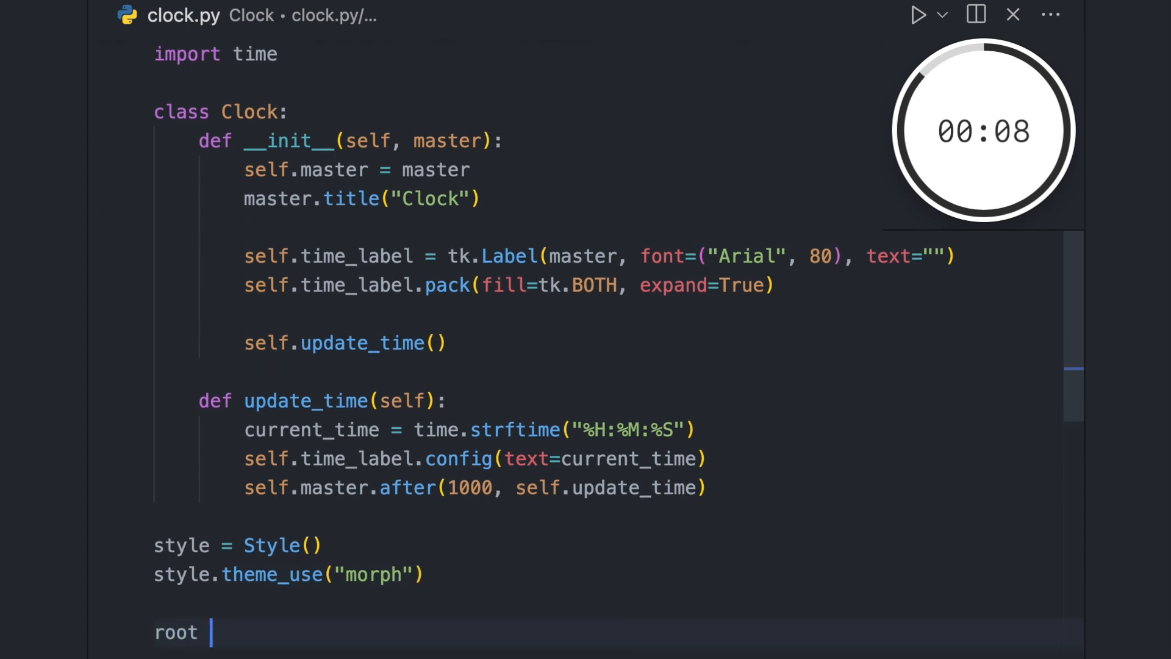
# Create root from the style master, instantiate Clock(root), and run root.mainloop().
pyautogui.write('= style.master')
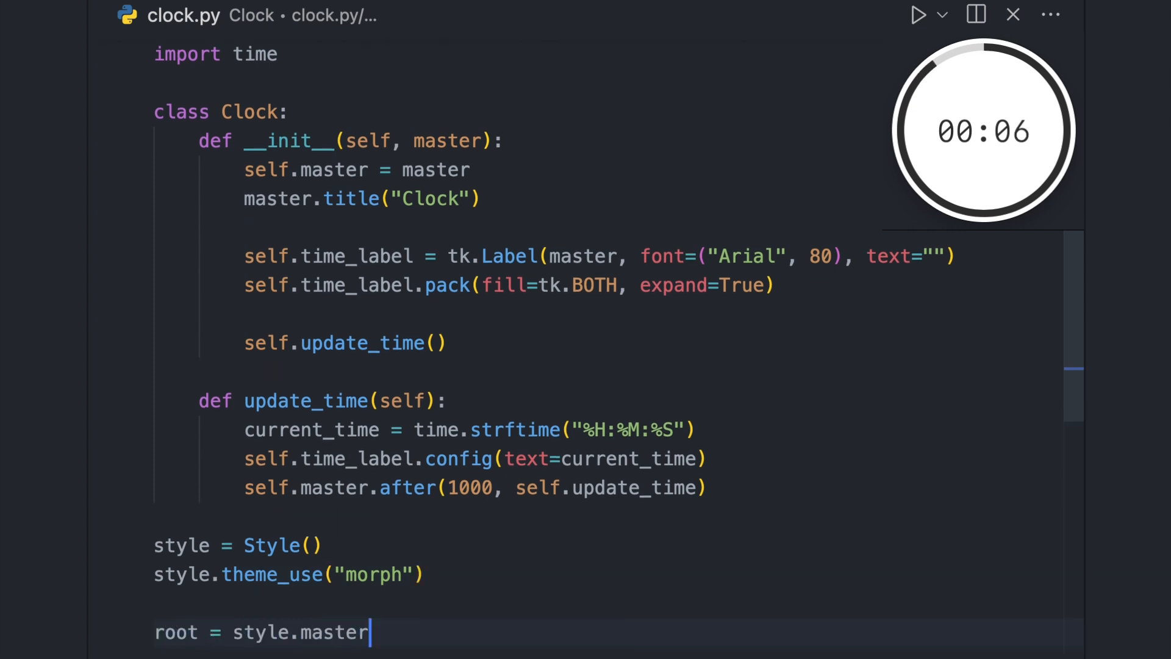
pyautogui.write('clock = Clock(root)')
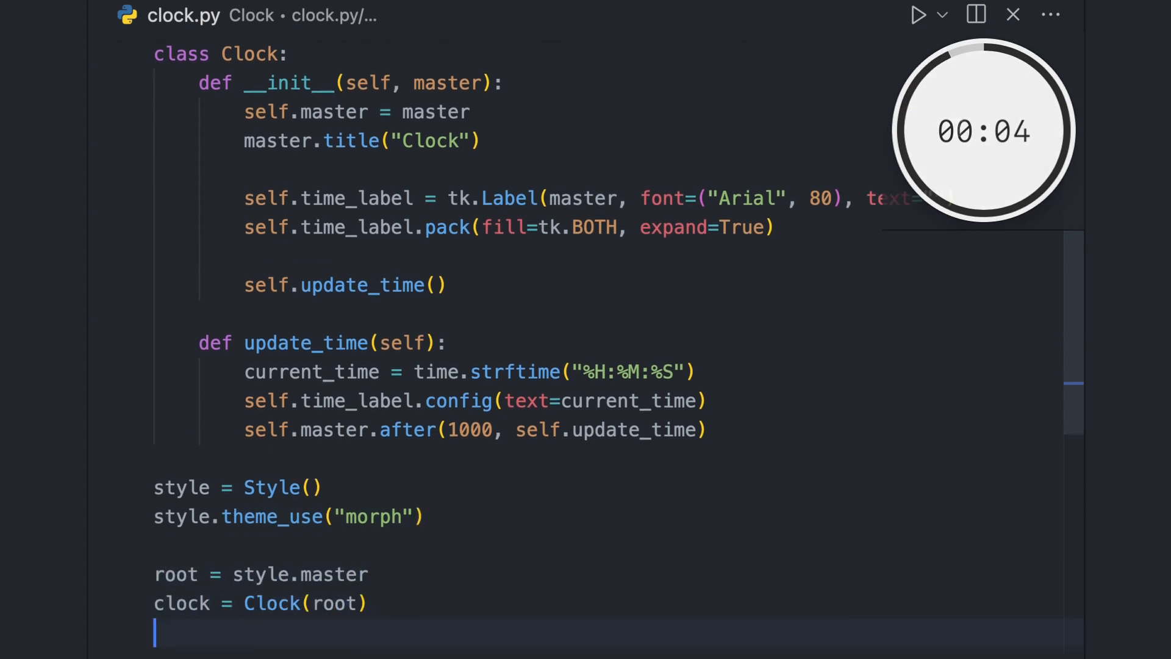
pyautogui.write('root.mainloop()')
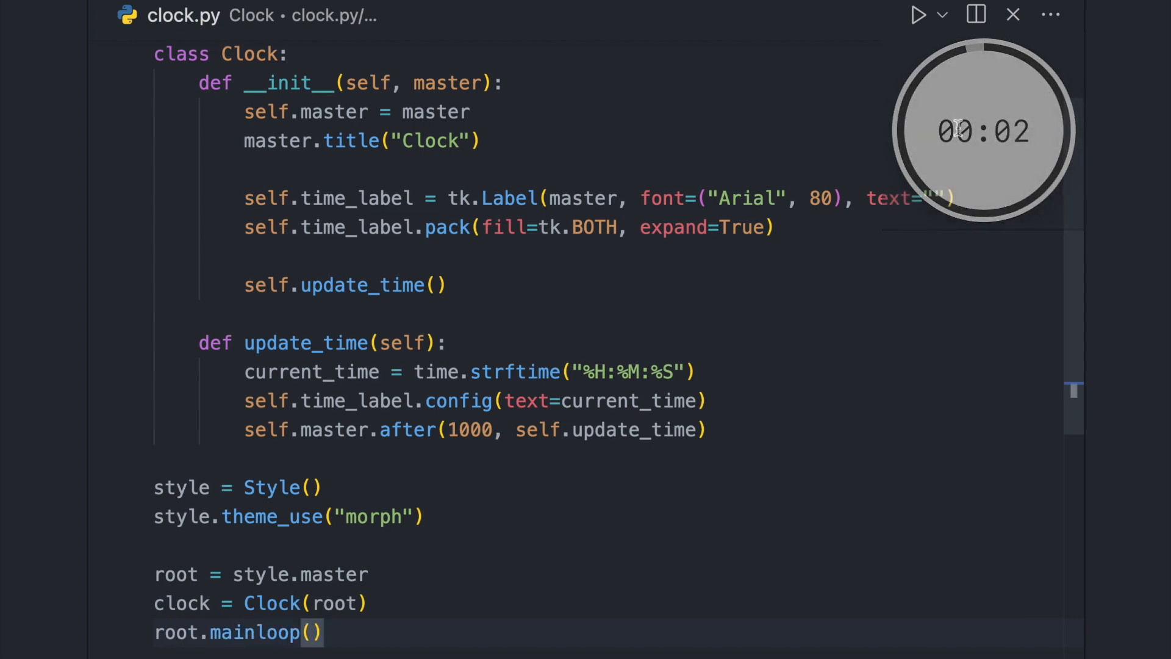